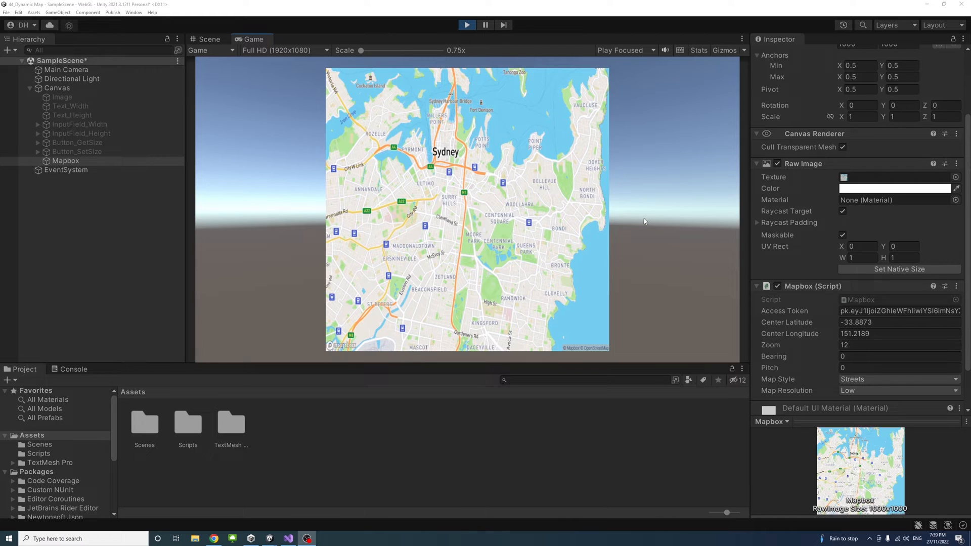
mouse_move(507, 102)
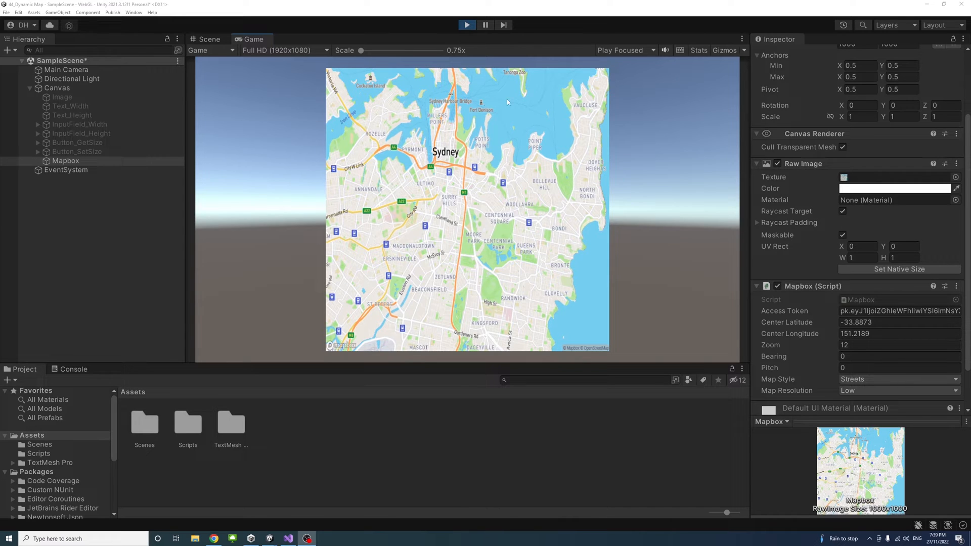
mouse_move(610, 283)
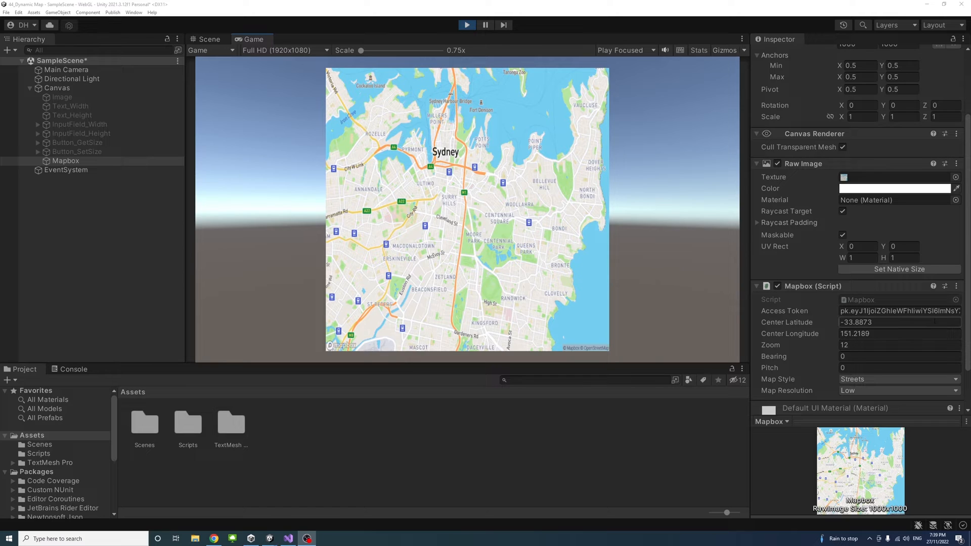
Step: Set the Mapbox script's Zoom from 12 to 16 during Play mode
left_click(898, 334)
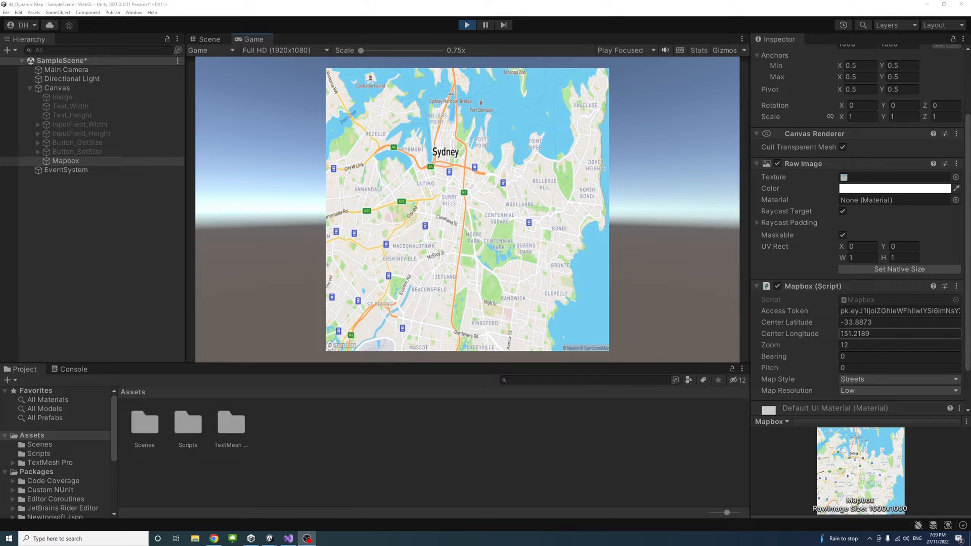
left_click(898, 345)
type("16")
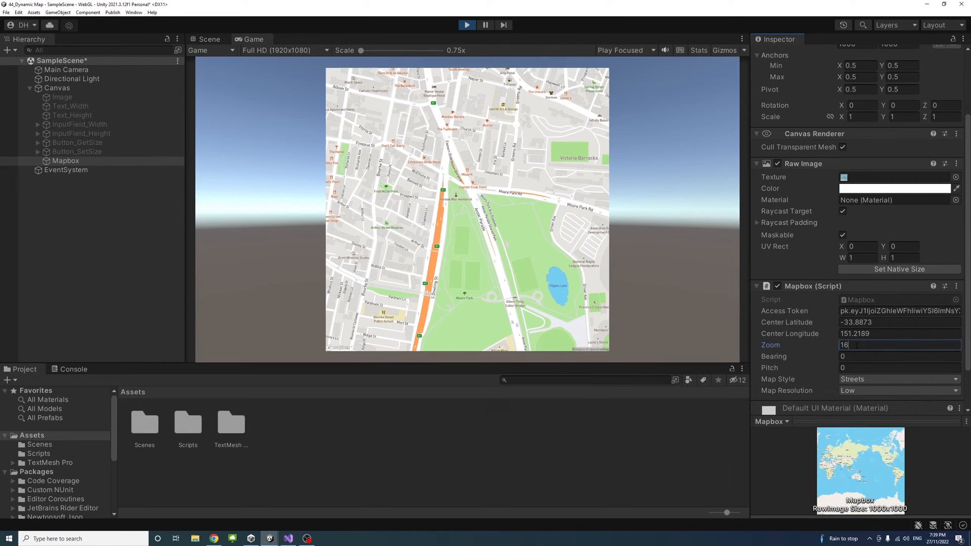
left_click(899, 356)
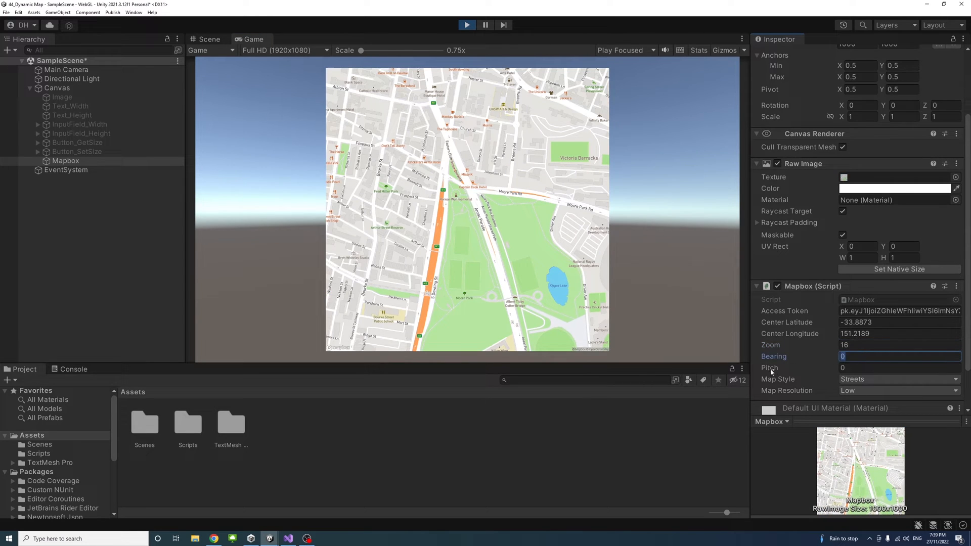
Step: Change the Map Style from Streets to Satellite
left_click(897, 379)
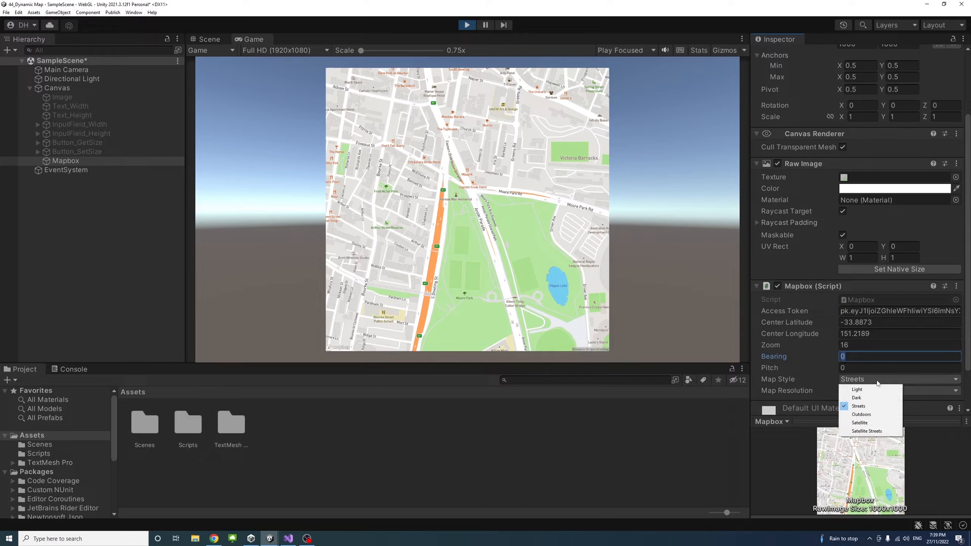
left_click(860, 422)
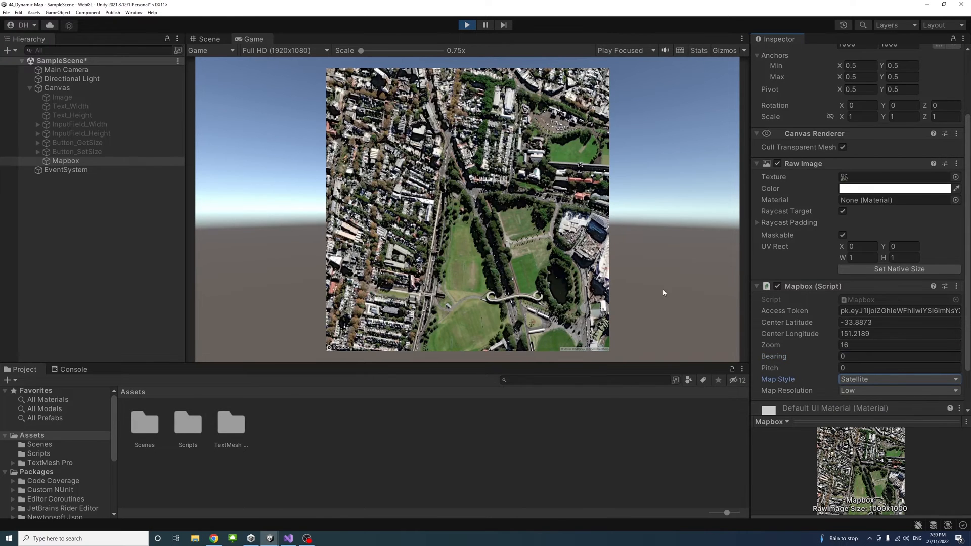
left_click(898, 379)
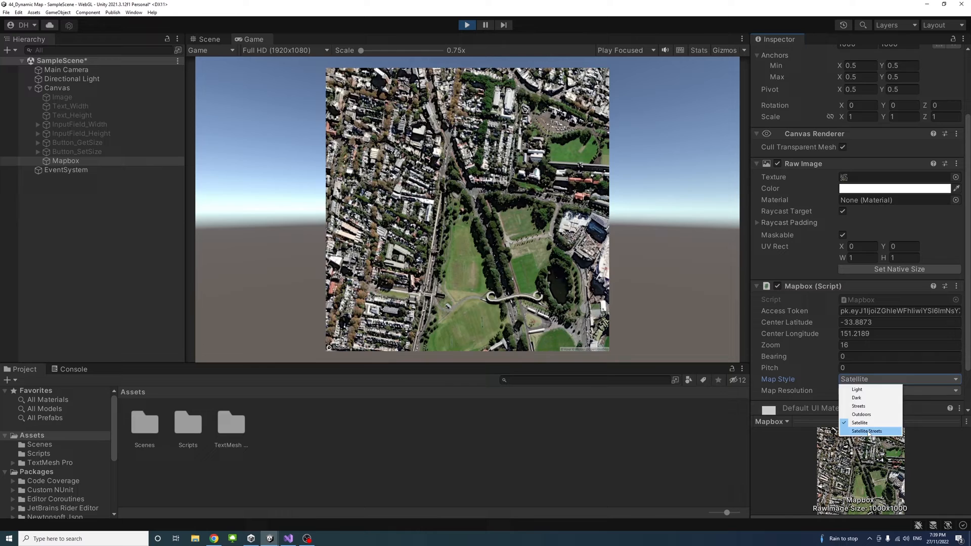
left_click(869, 431)
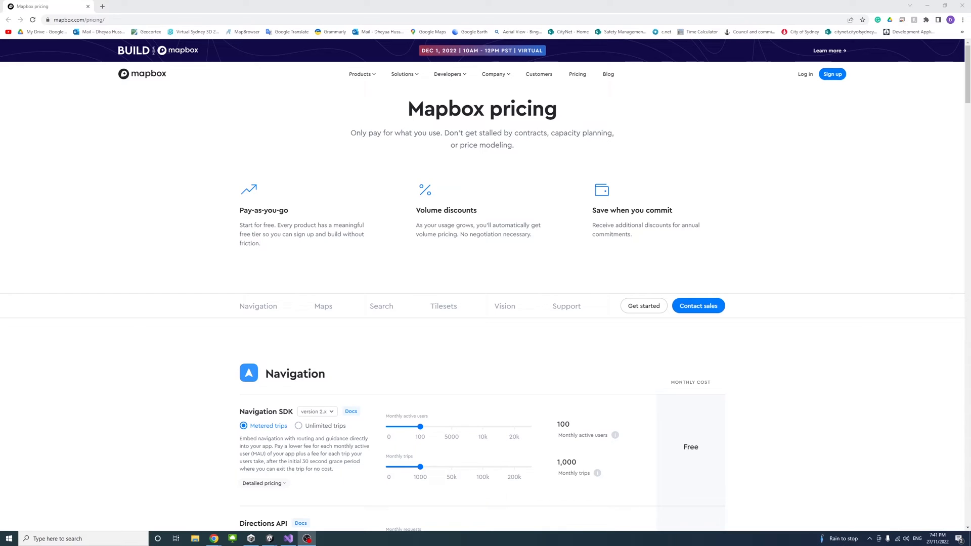
mouse_move(718, 263)
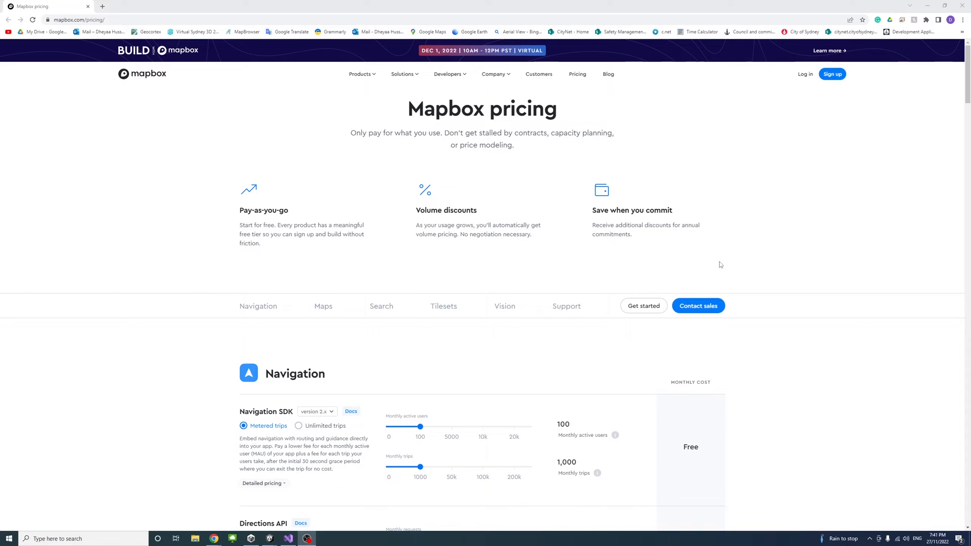
mouse_move(722, 259)
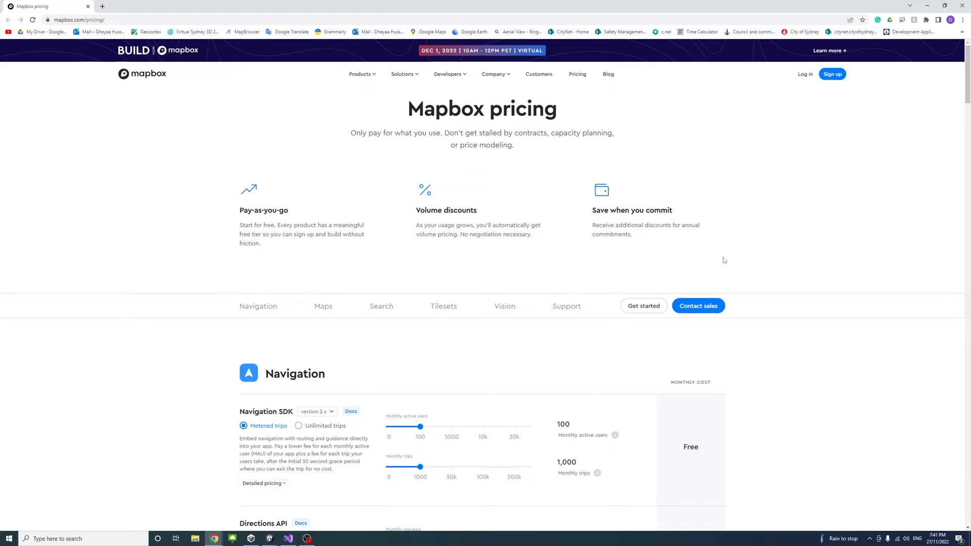
mouse_move(347, 289)
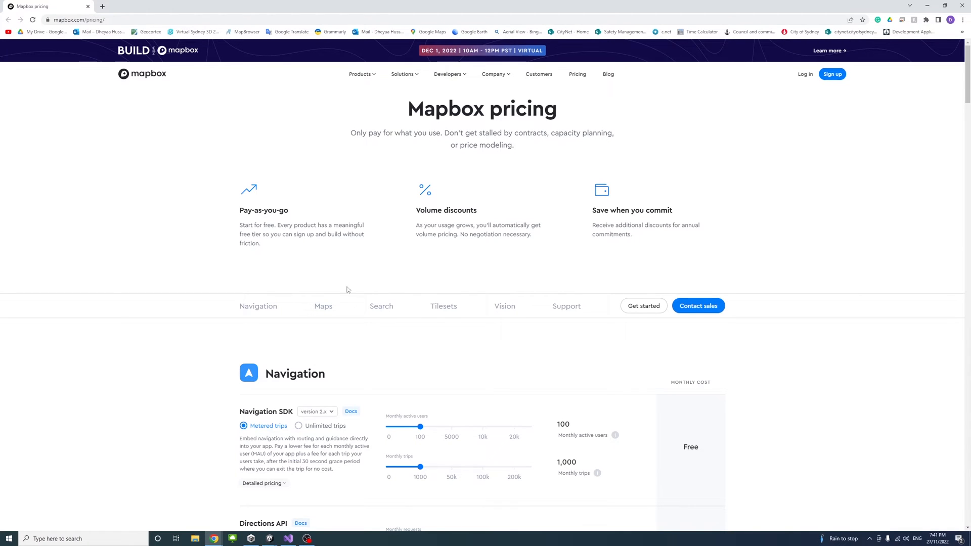
mouse_move(186, 90)
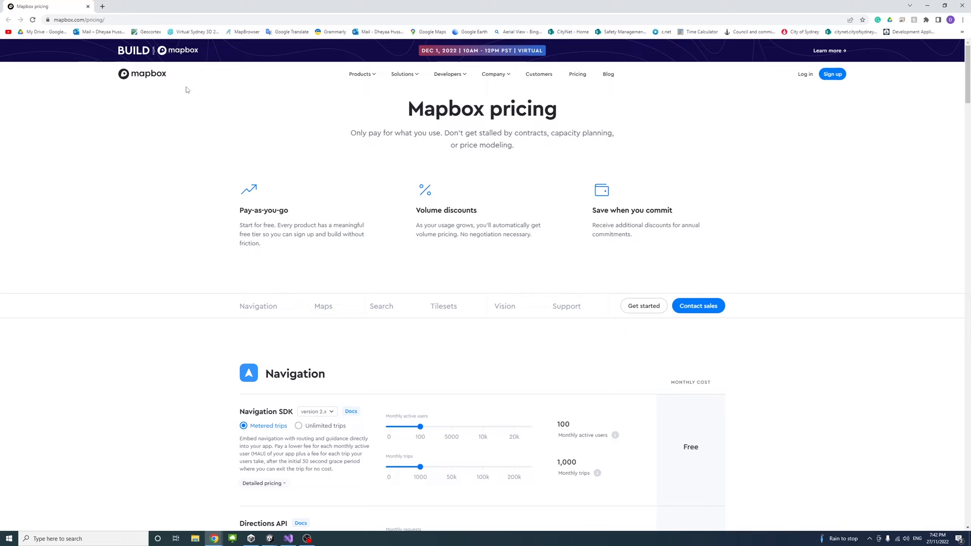
mouse_move(423, 226)
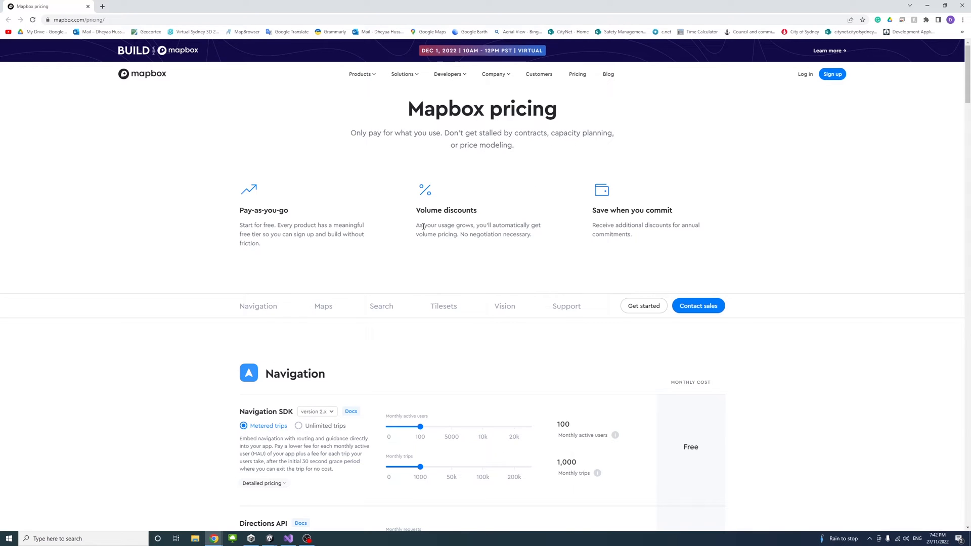
Step: Scroll the Mapbox pricing page to the Maps section's Static Images API free tier
scroll("down", 3)
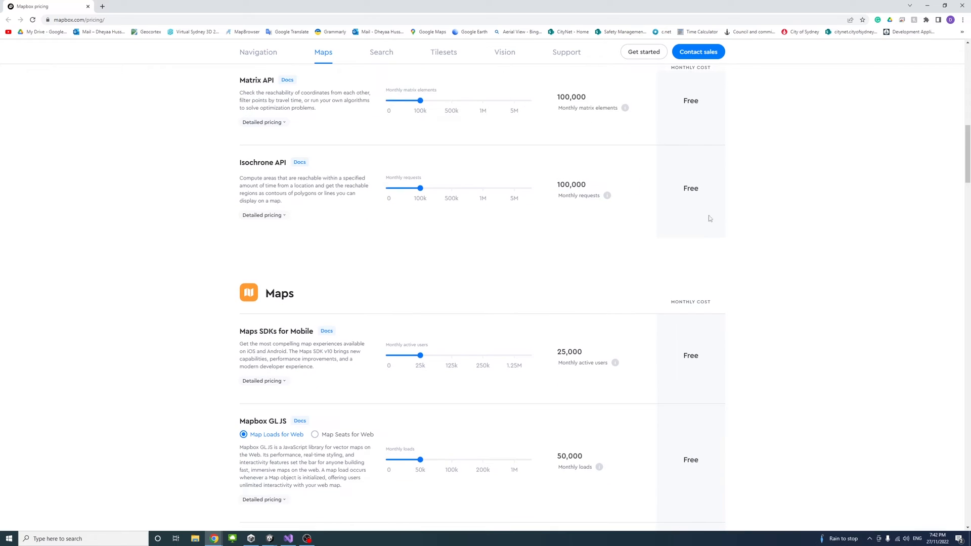
mouse_move(526, 220)
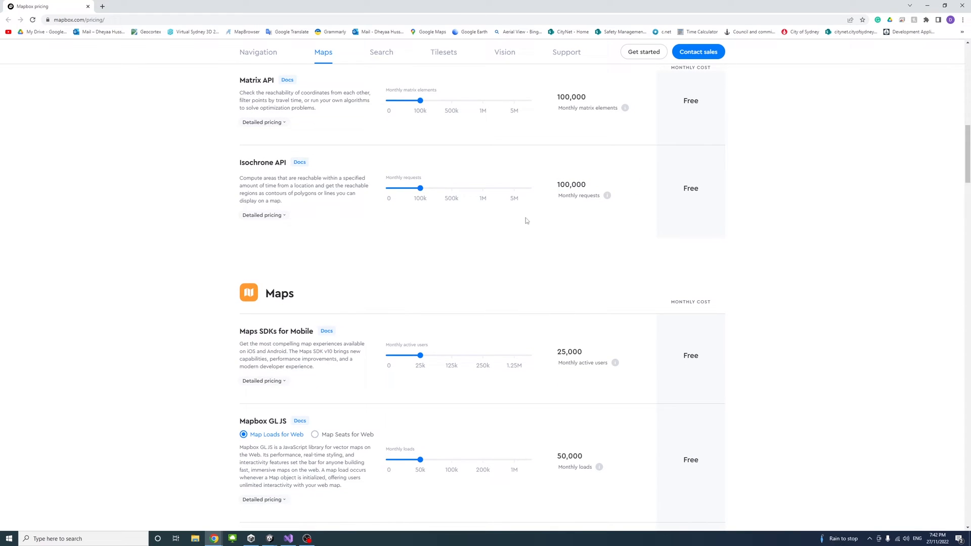
scroll("down", 3)
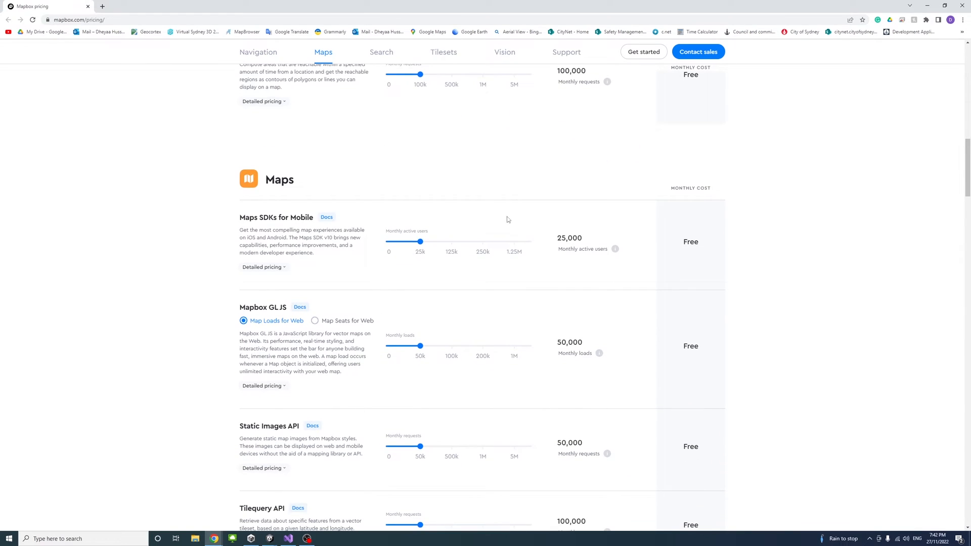
scroll("down", 3)
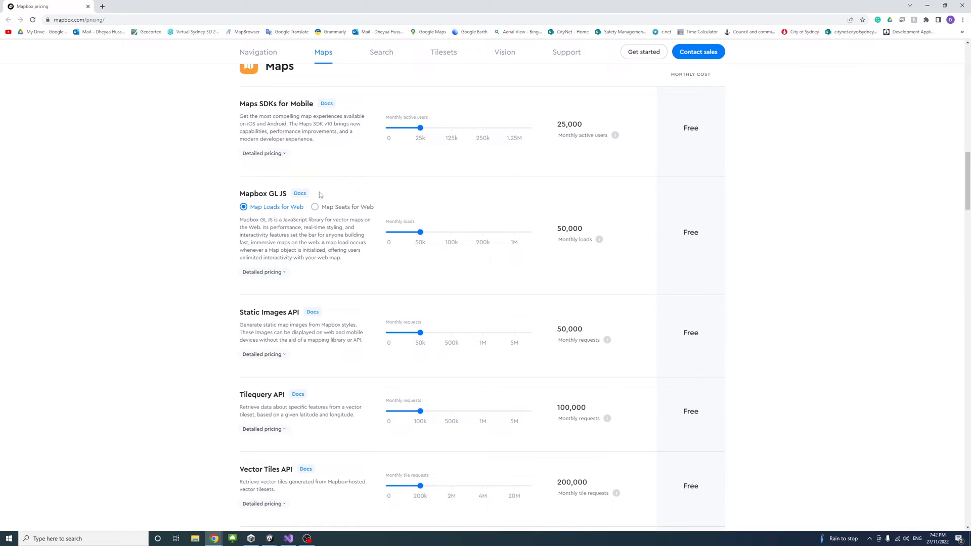
scroll("down", 3)
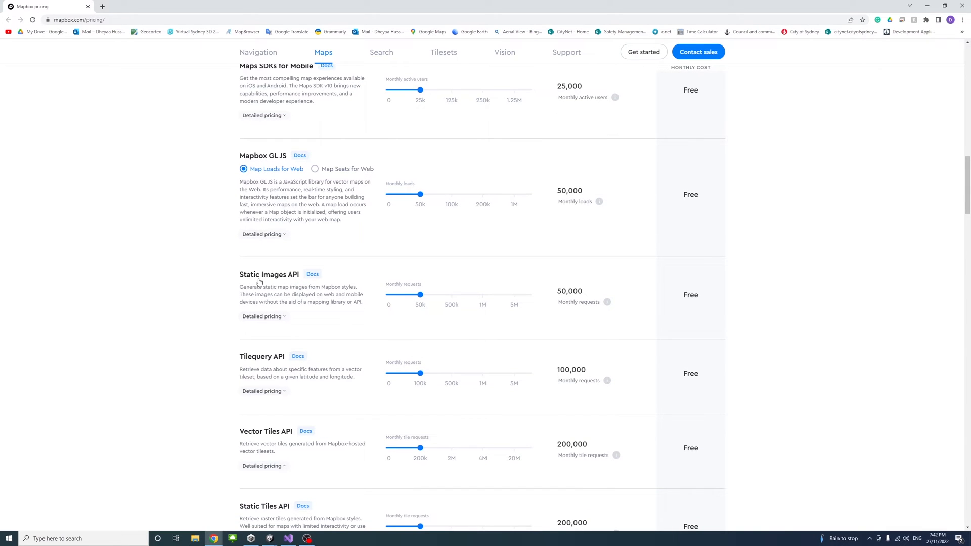
scroll("down", 3)
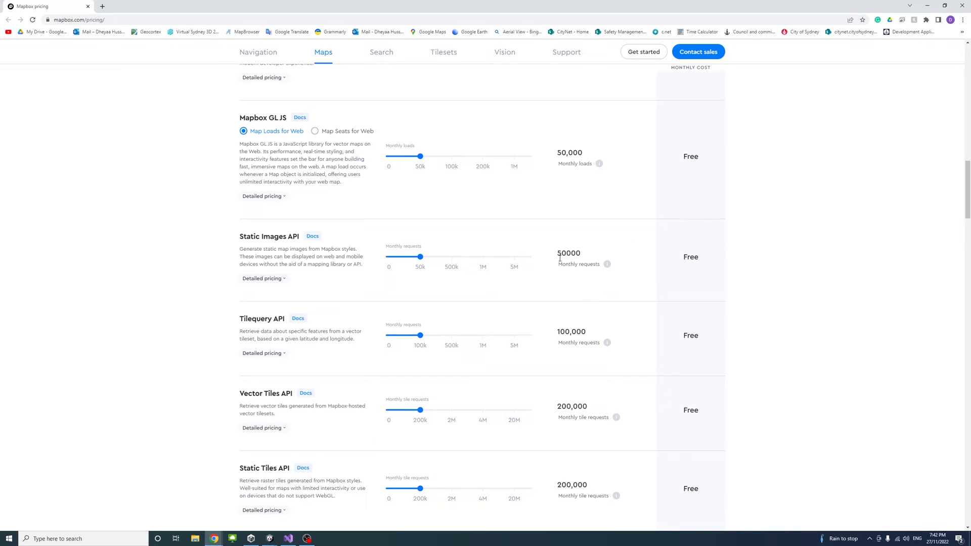
mouse_move(565, 280)
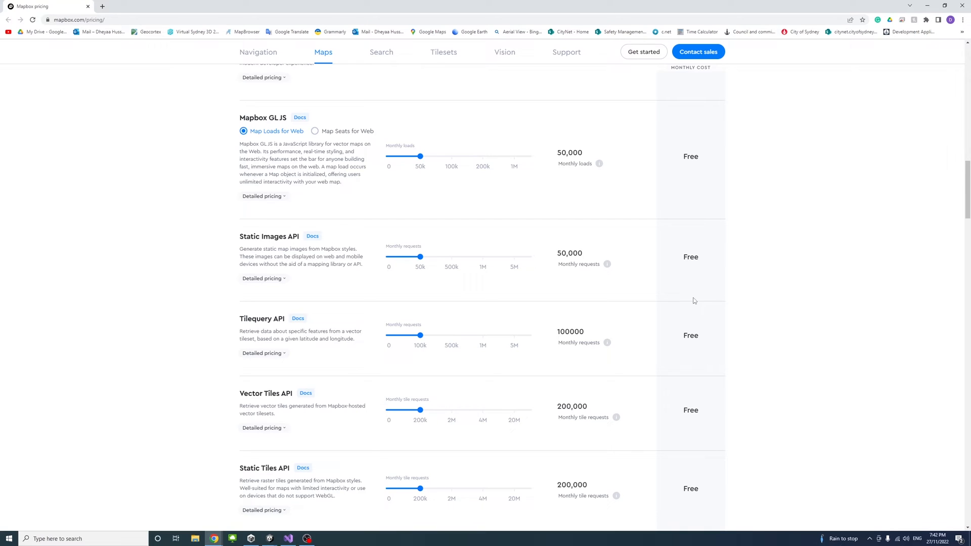
mouse_move(541, 254)
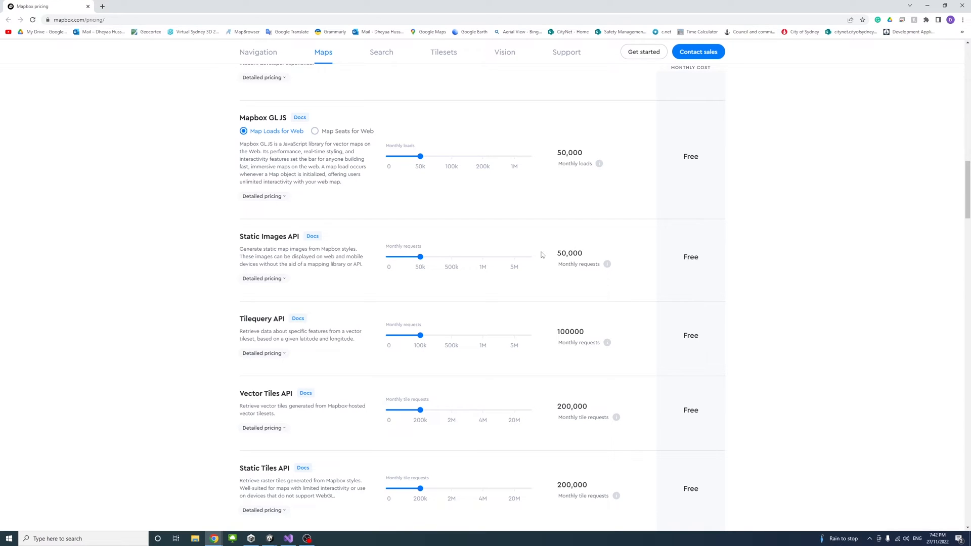
mouse_move(812, 282)
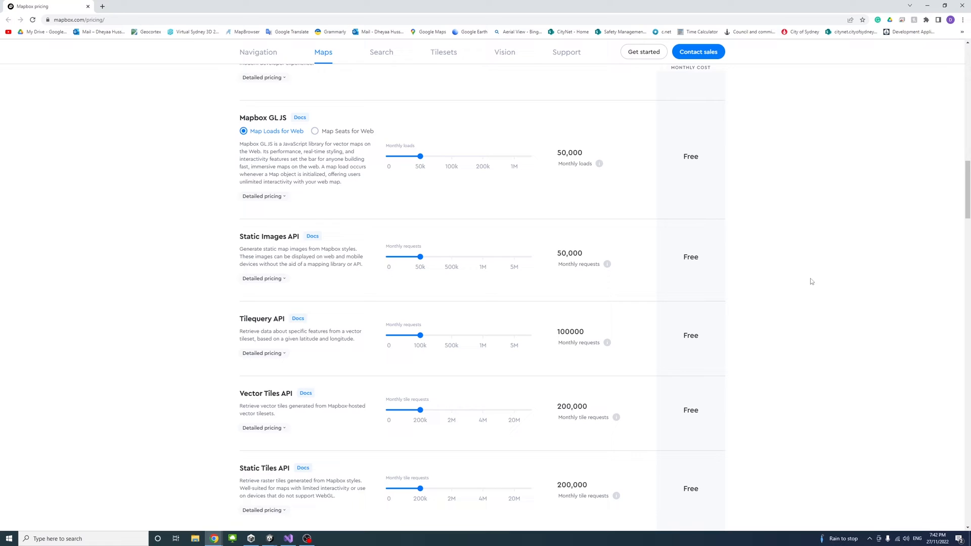
mouse_move(534, 278)
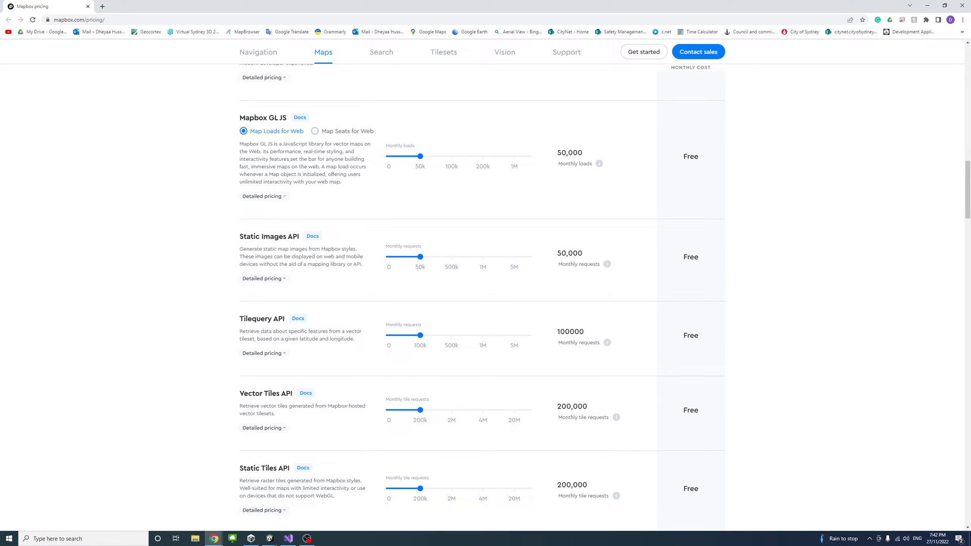
scroll("up", 3)
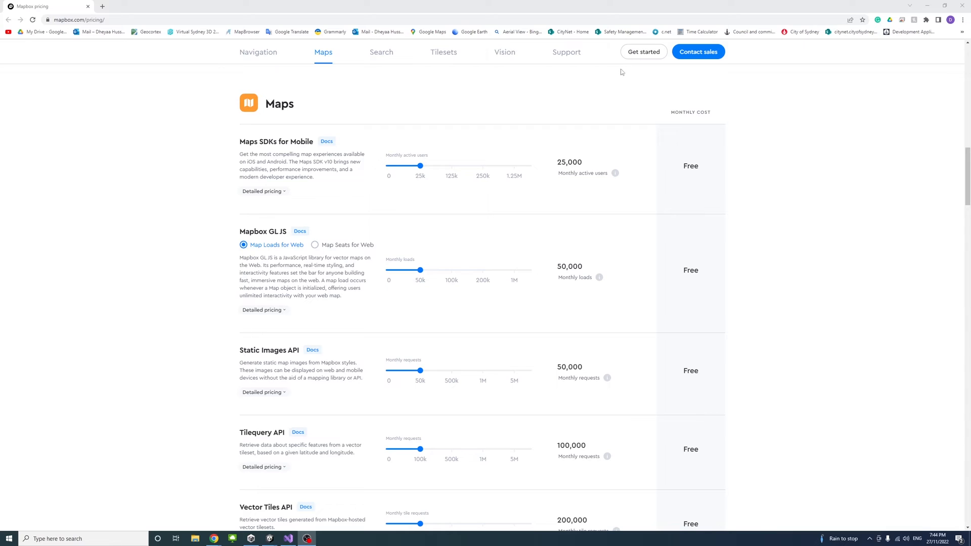
Step: Sign in to Mapbox, view dashboard usage, and start creating an access token
left_click(643, 51)
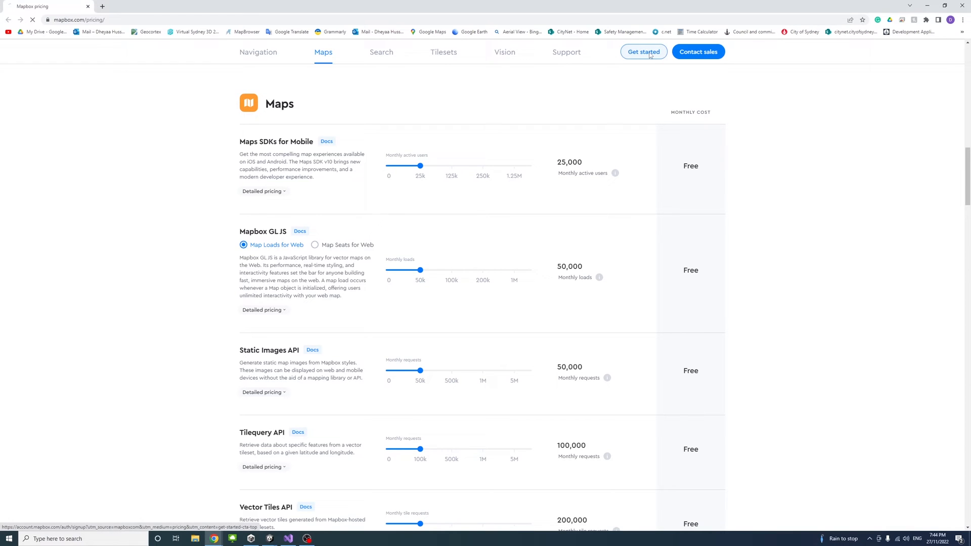
left_click(643, 51)
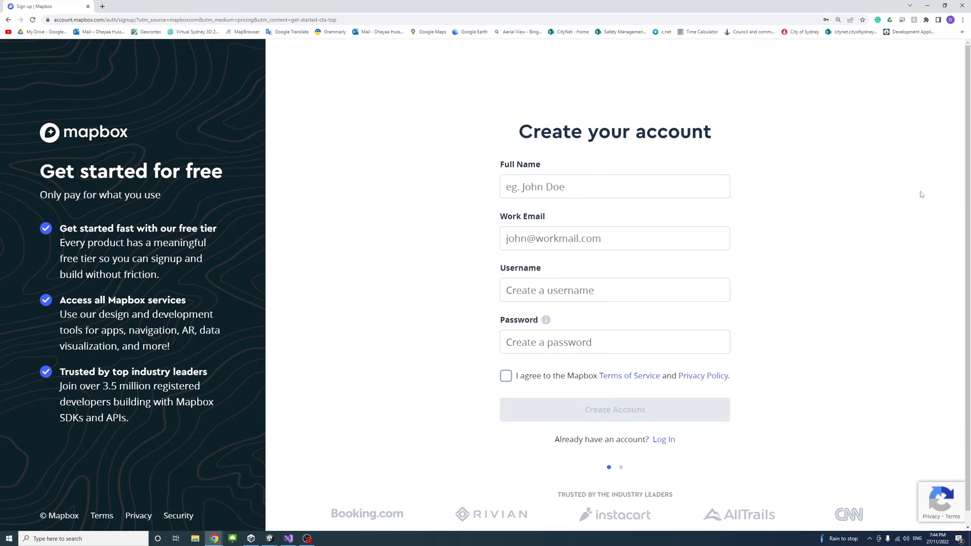
mouse_move(886, 229)
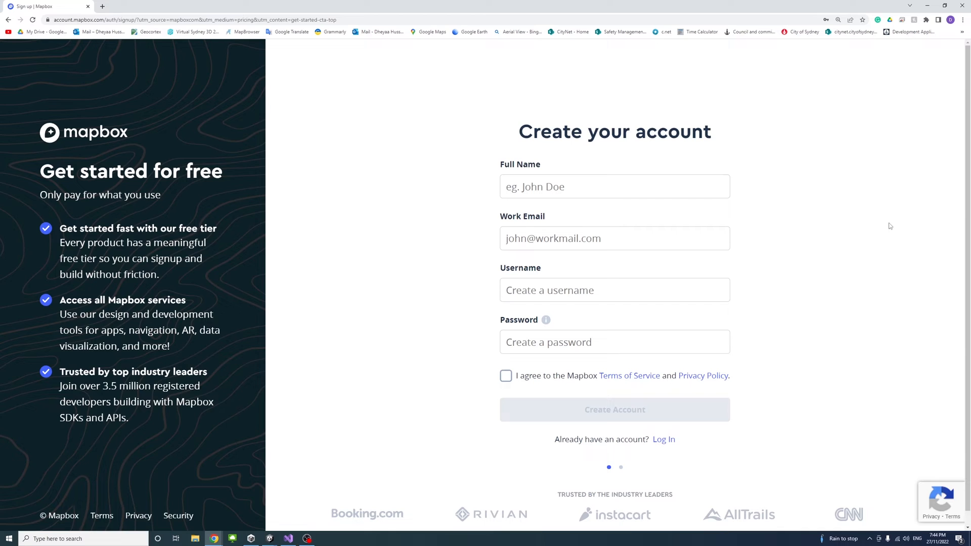
mouse_move(726, 463)
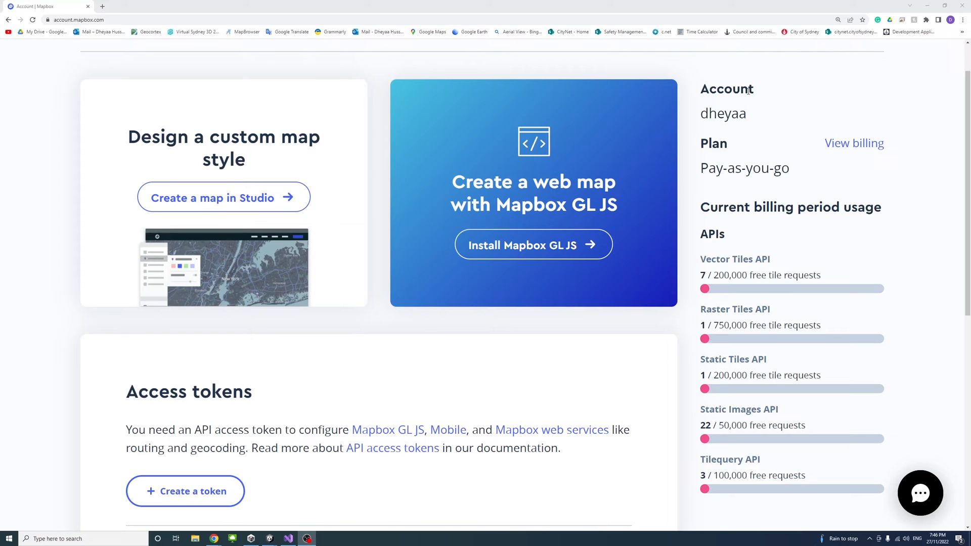
mouse_move(817, 193)
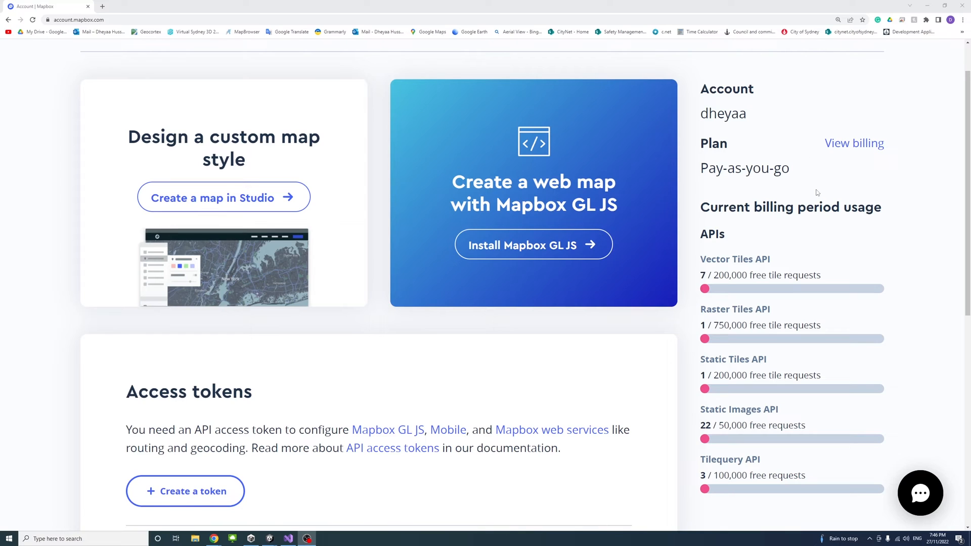
mouse_move(825, 267)
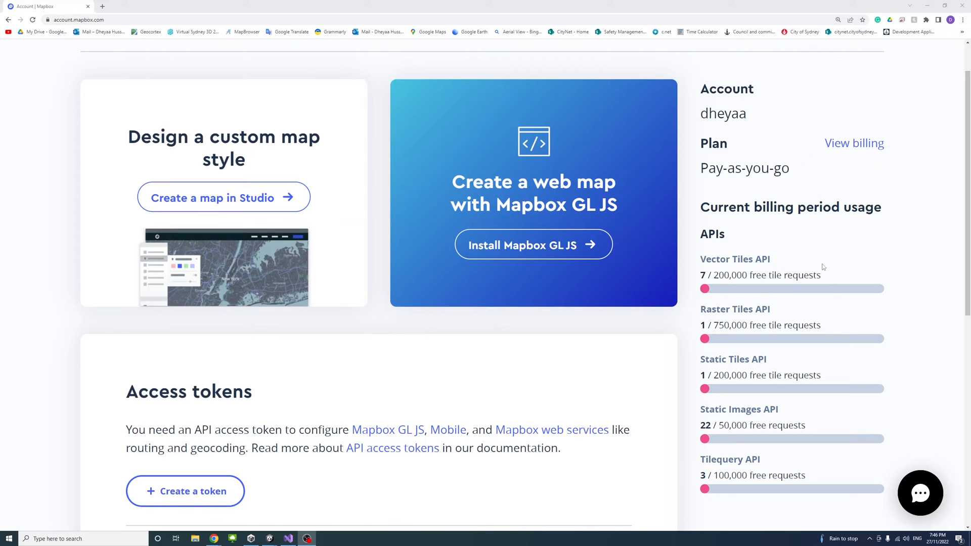
mouse_move(867, 337)
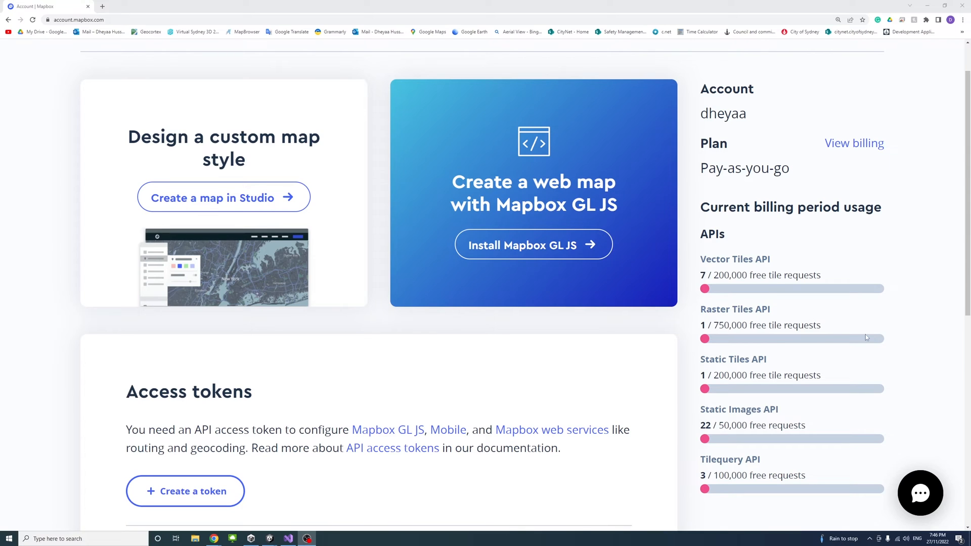
mouse_move(445, 158)
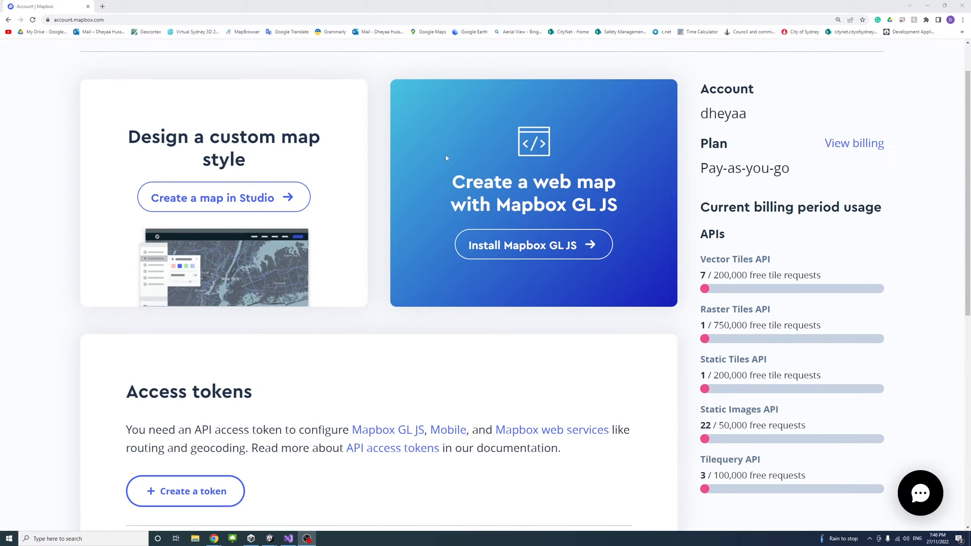
mouse_move(352, 337)
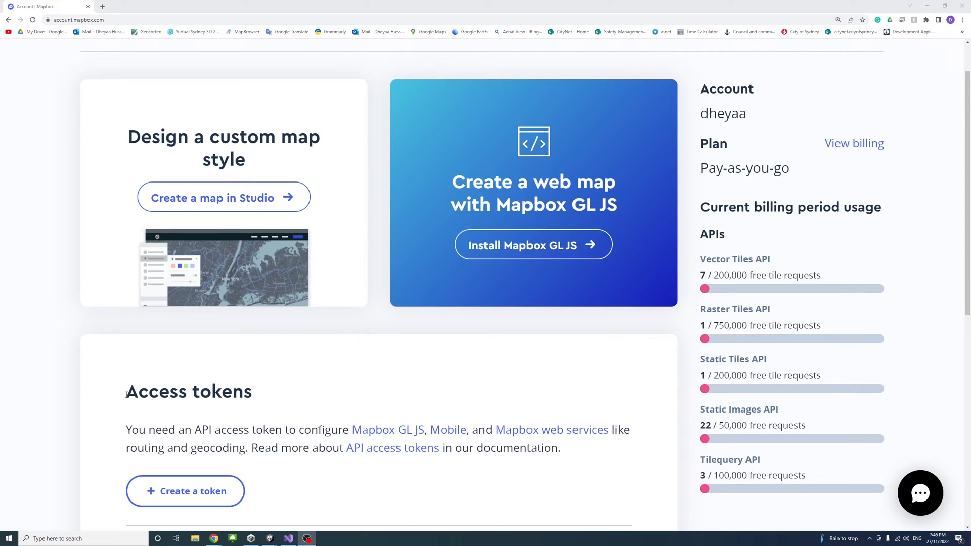
mouse_move(126, 474)
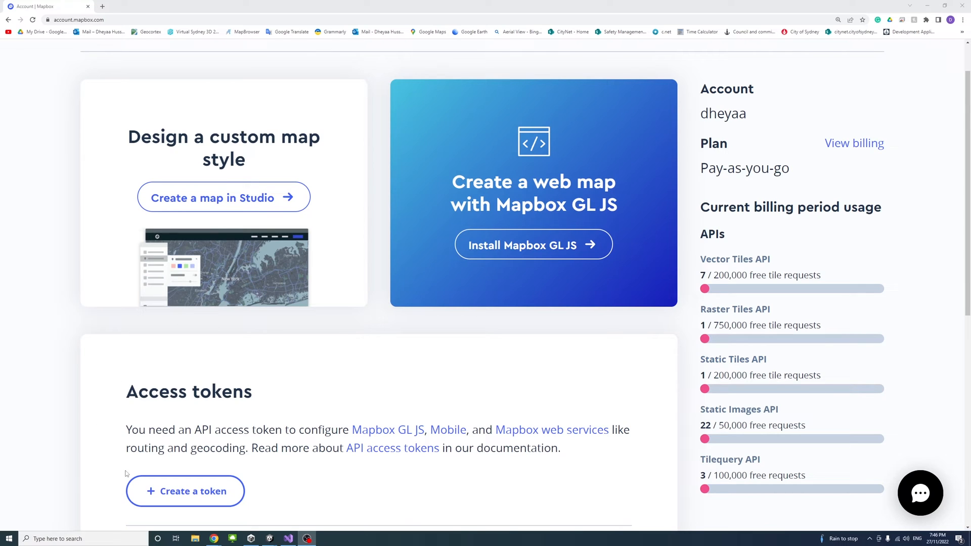
left_click(184, 491)
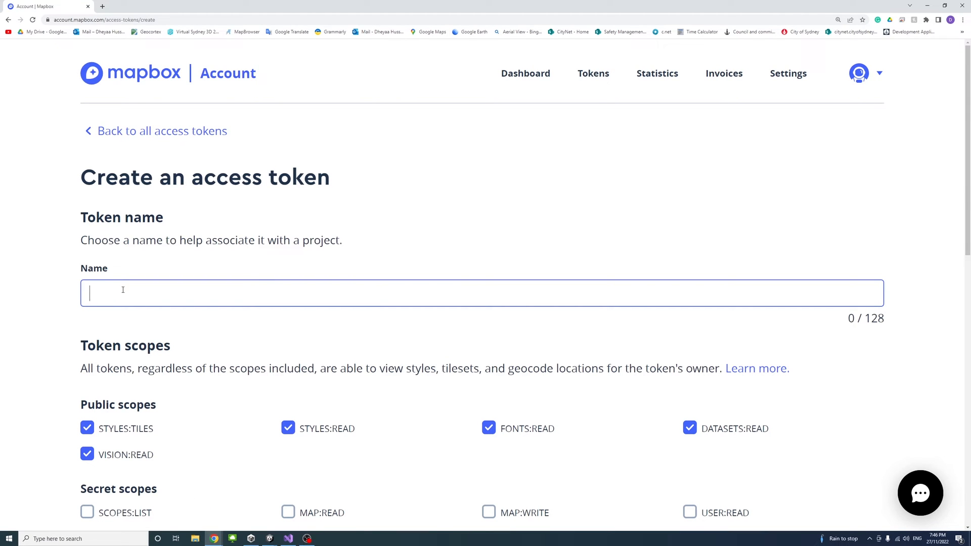
Step: Create an access token named UnityTest with default public scopes and no URL restrictions
type("Un")
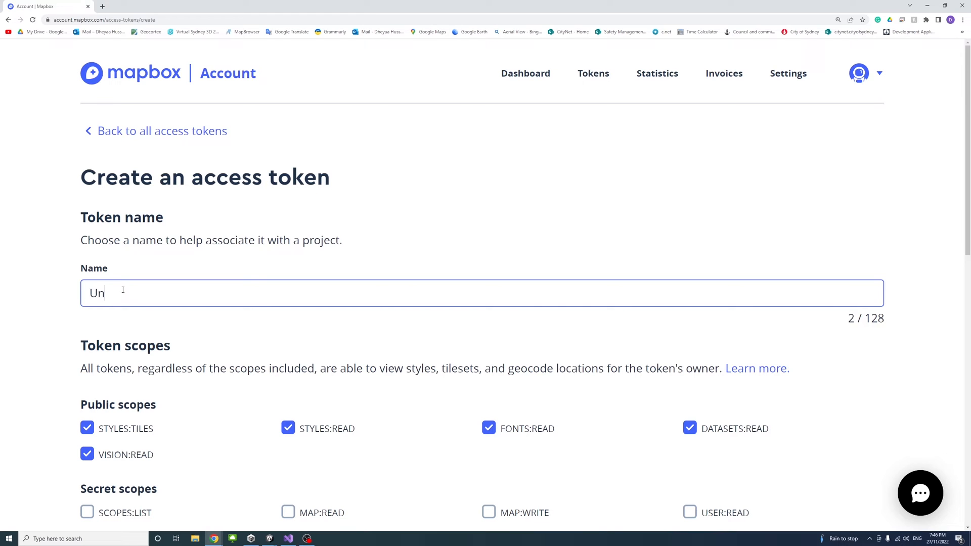
type("ityTest")
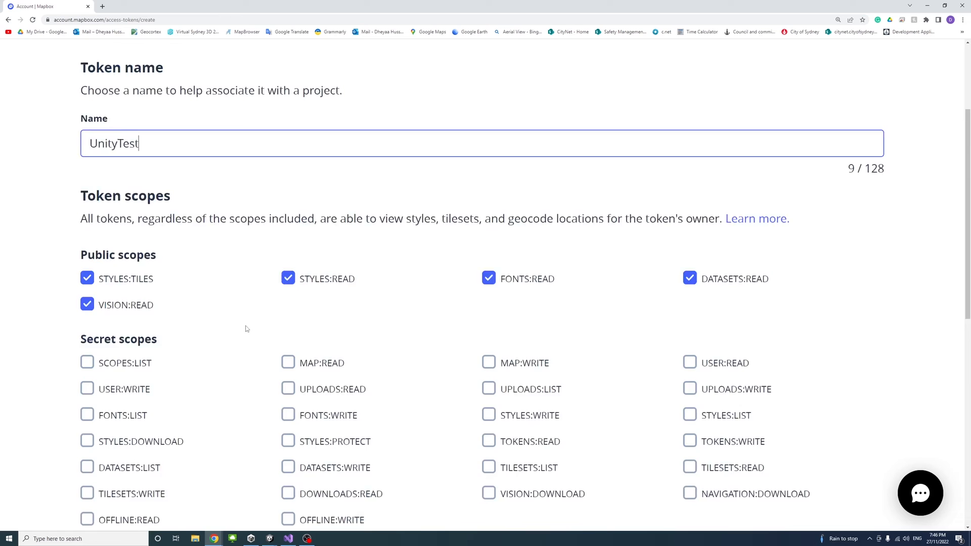
scroll("down", 3)
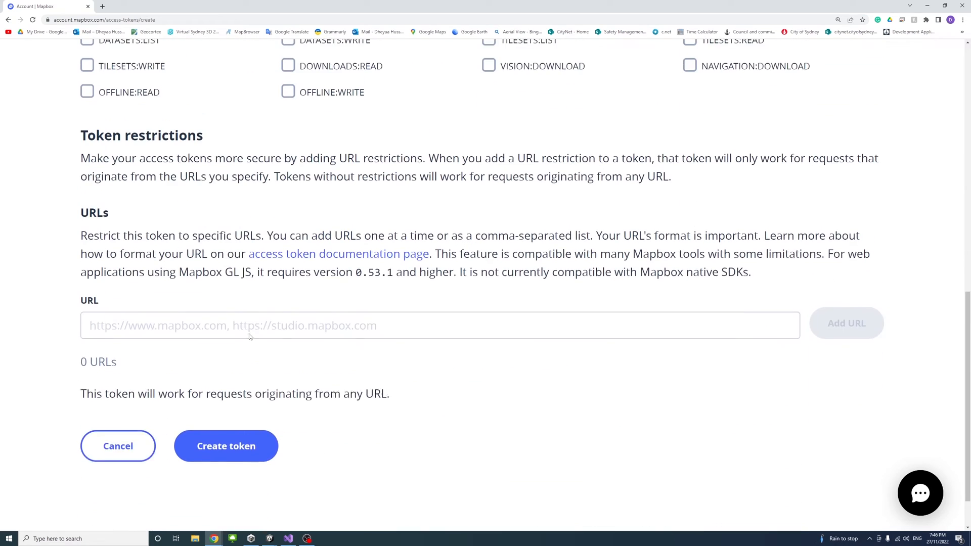
left_click(225, 445)
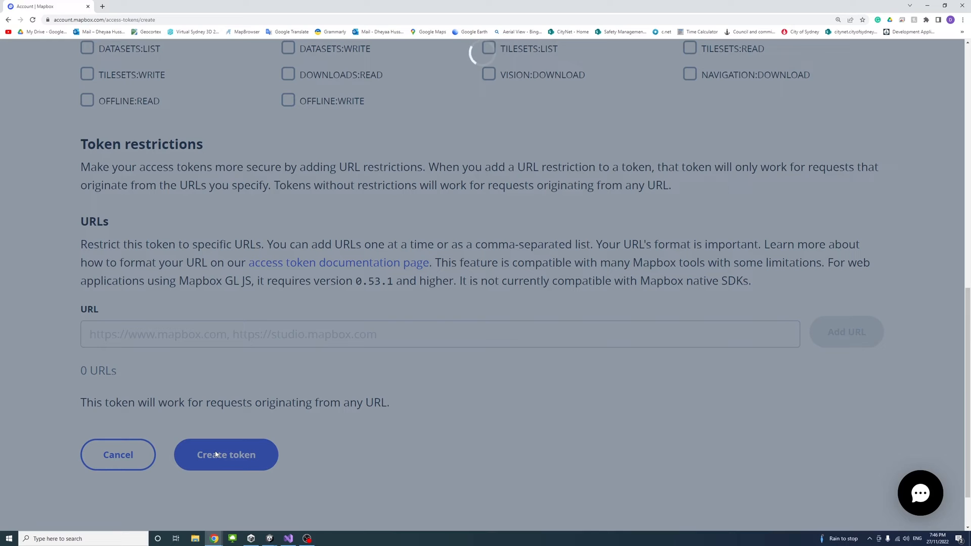
Step: Submit the token and focus the Password field in the confirmation dialog
left_click(226, 455)
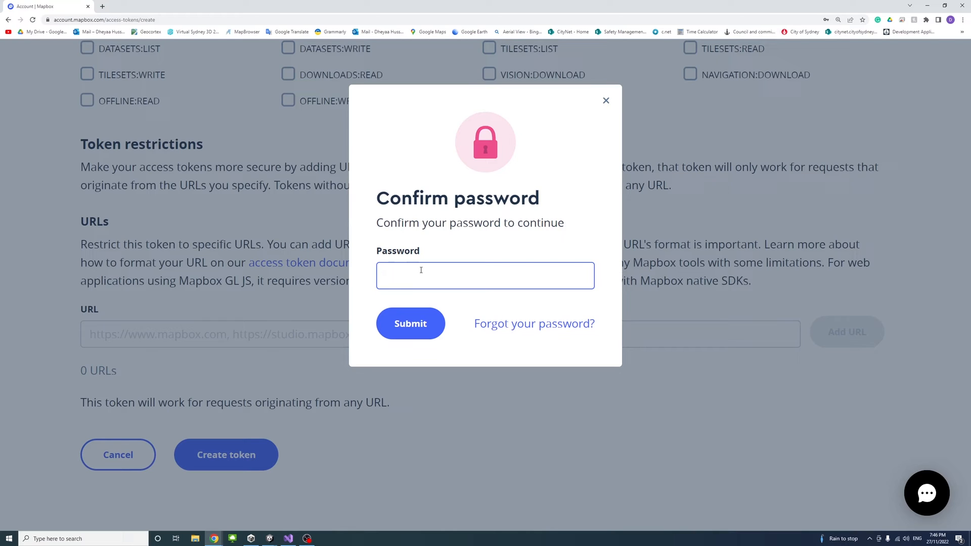
mouse_move(436, 260)
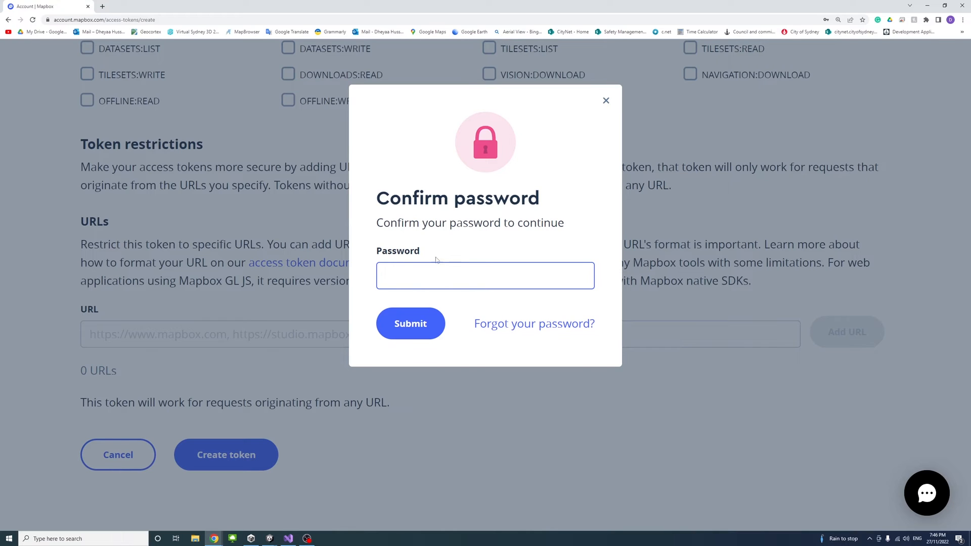
left_click(485, 276)
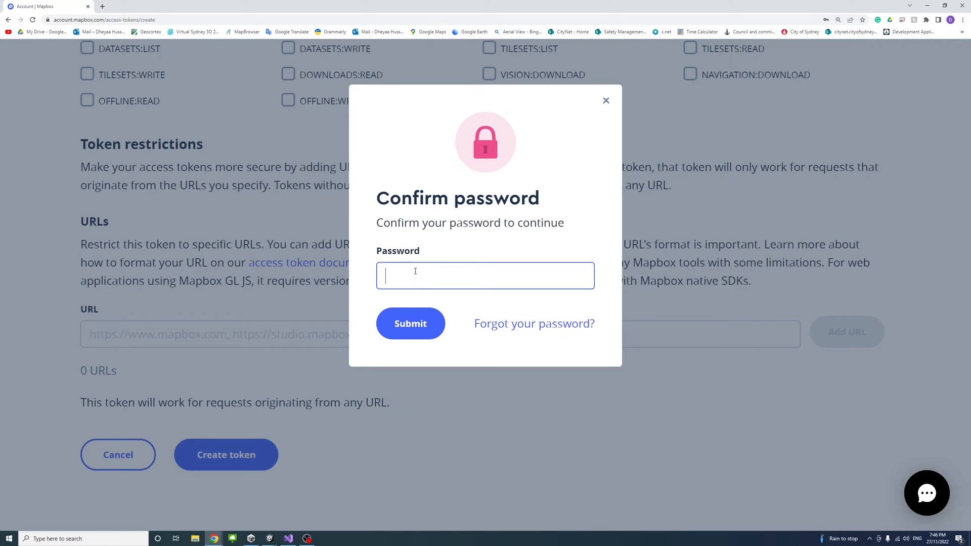
mouse_move(437, 276)
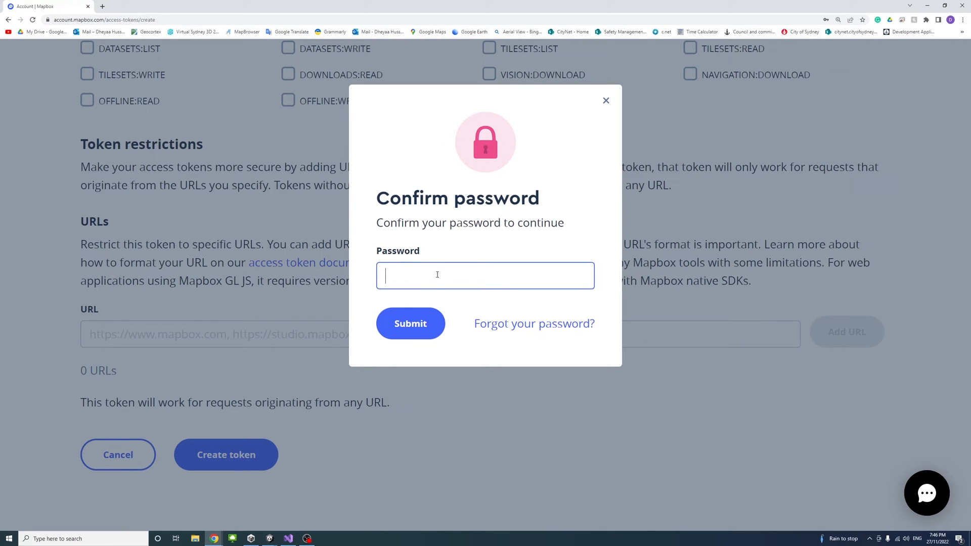
mouse_move(547, 228)
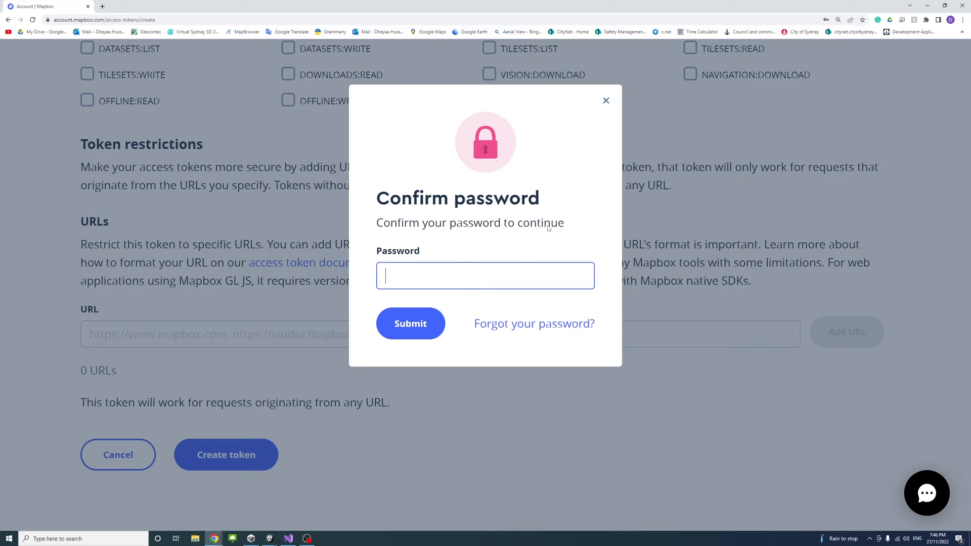
mouse_move(201, 452)
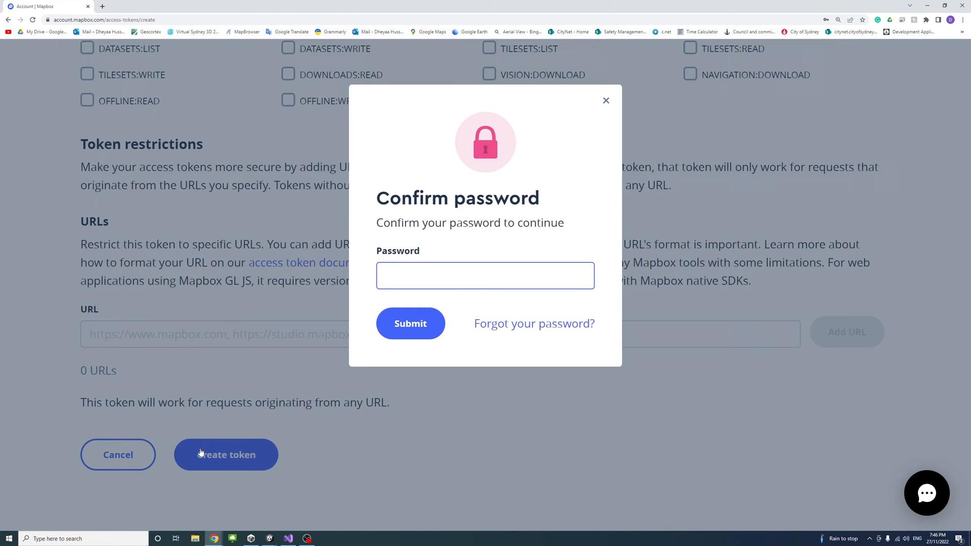
mouse_move(341, 441)
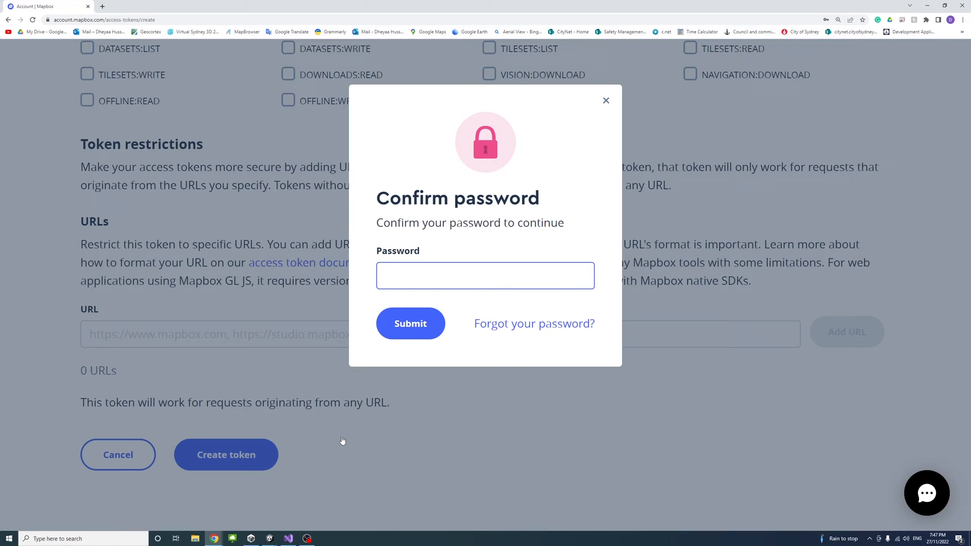
mouse_move(339, 436)
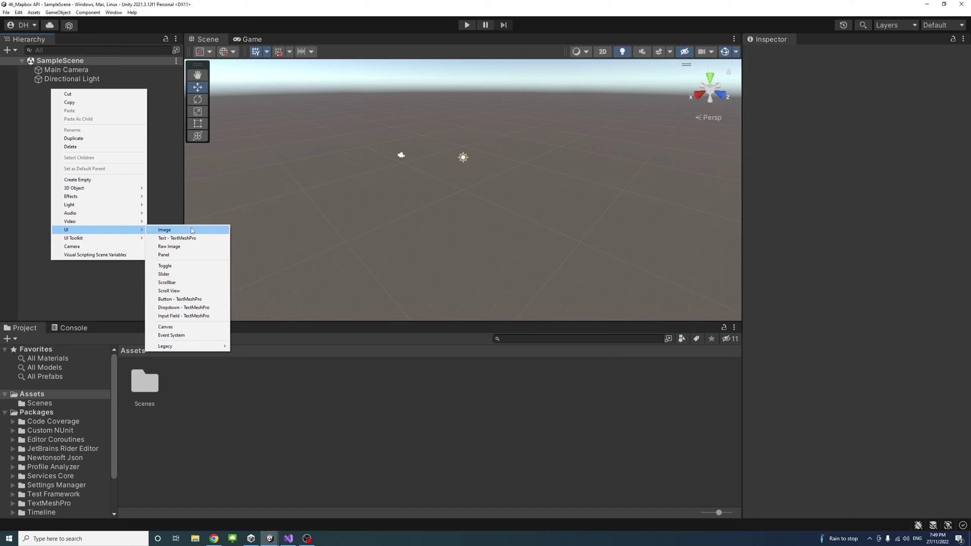
Step: Add a UI Raw Image to the scene from the Hierarchy
left_click(169, 247)
type("Mapbox")
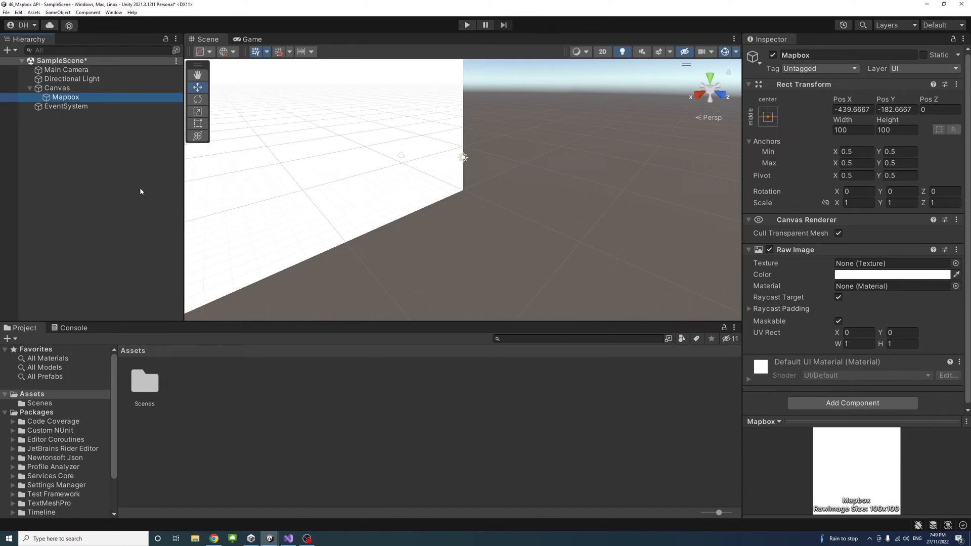
mouse_move(513, 118)
type("0")
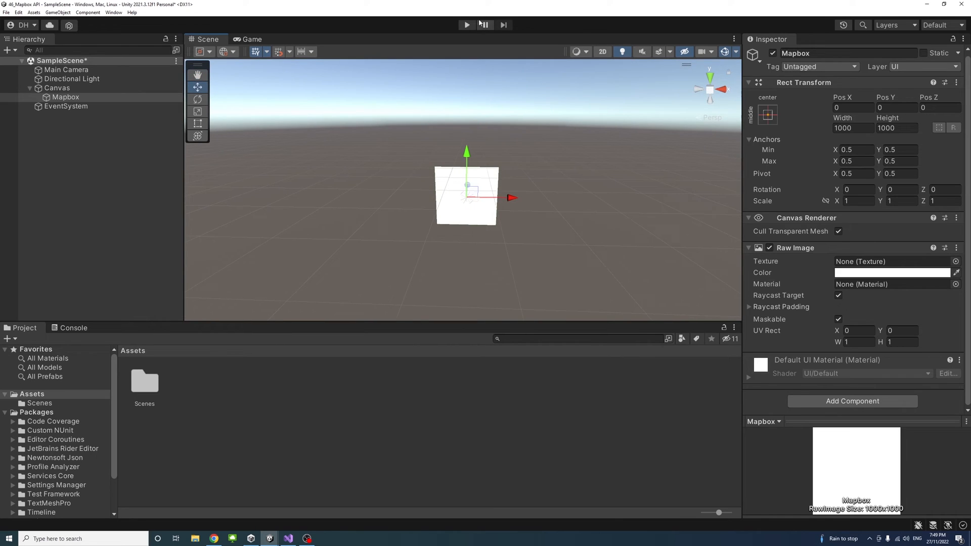
Step: Create a Scripts folder in Assets containing a new C# script named Mapbox
left_click(467, 25)
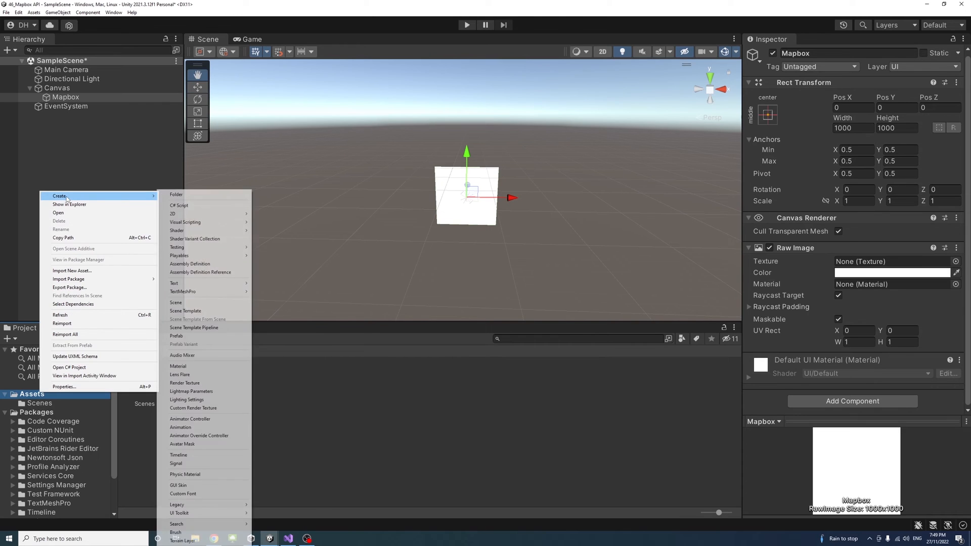
left_click(176, 194)
type("Scripts")
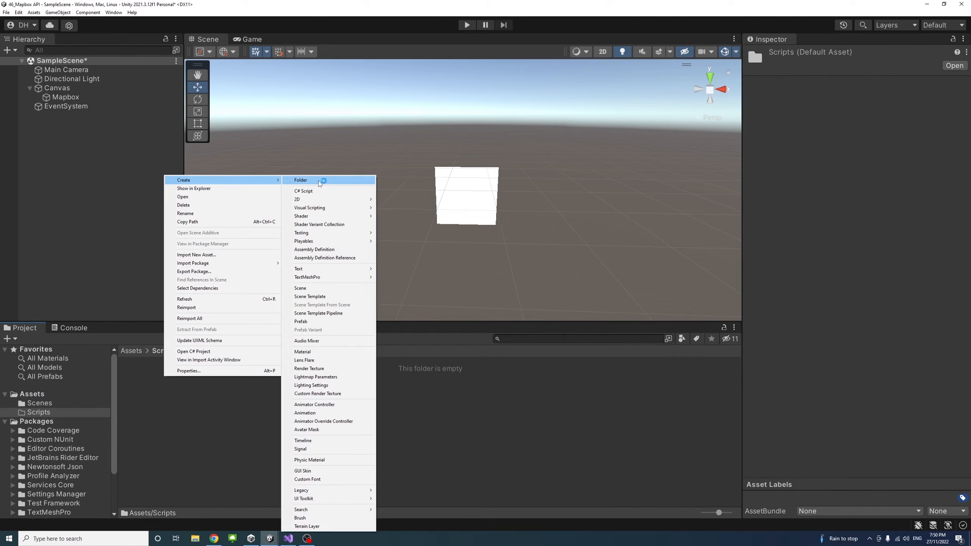
left_click(304, 190)
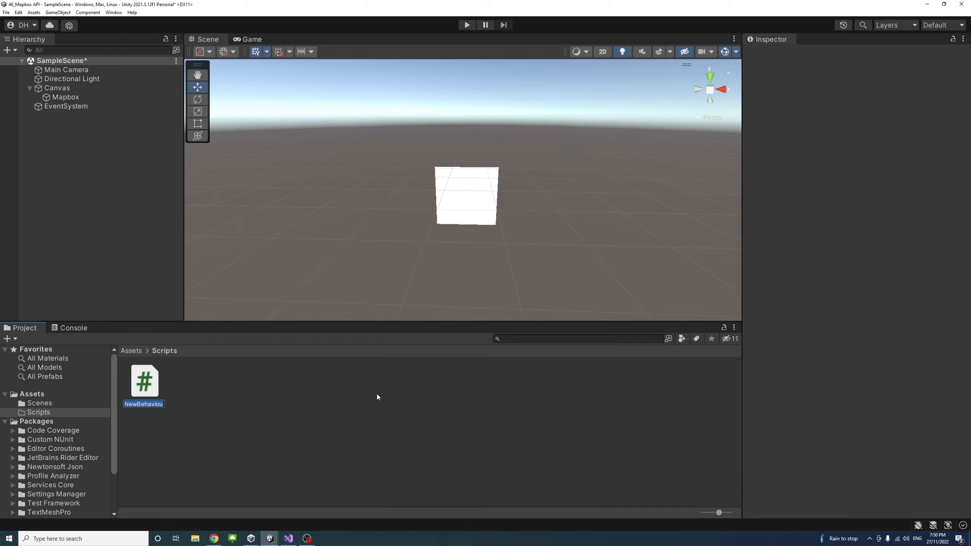
type("Mapbox")
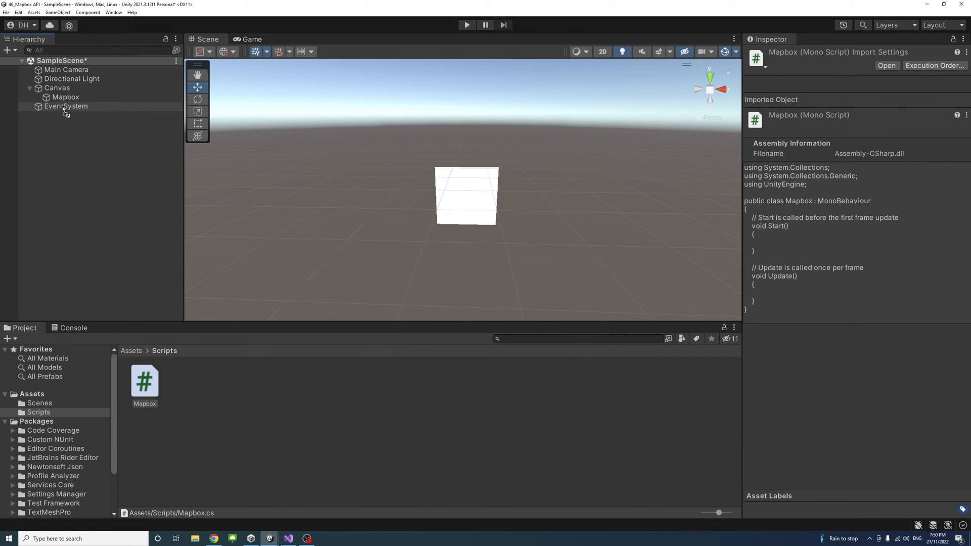
Step: Check the Mapbox object's script component and open Mapbox.cs in Visual Studio
left_click(66, 98)
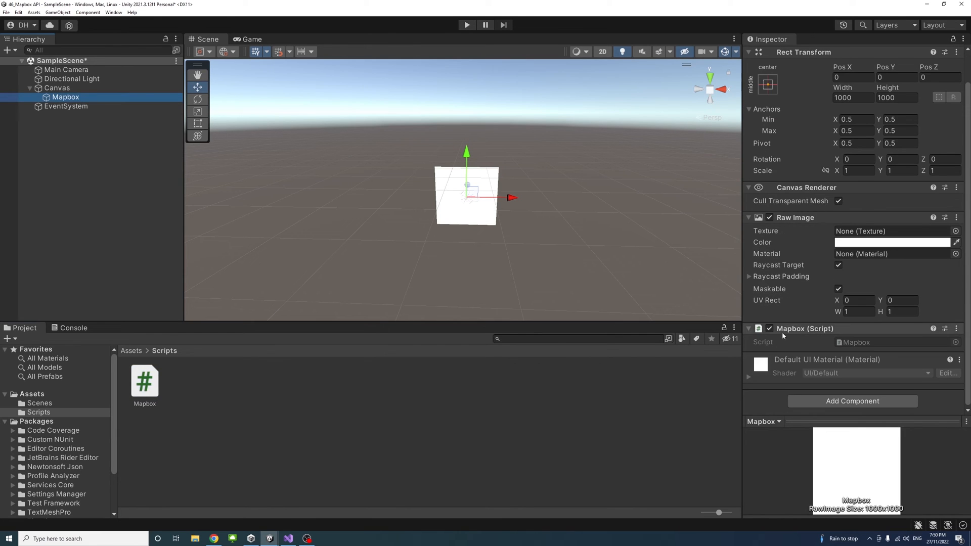
left_click(144, 381)
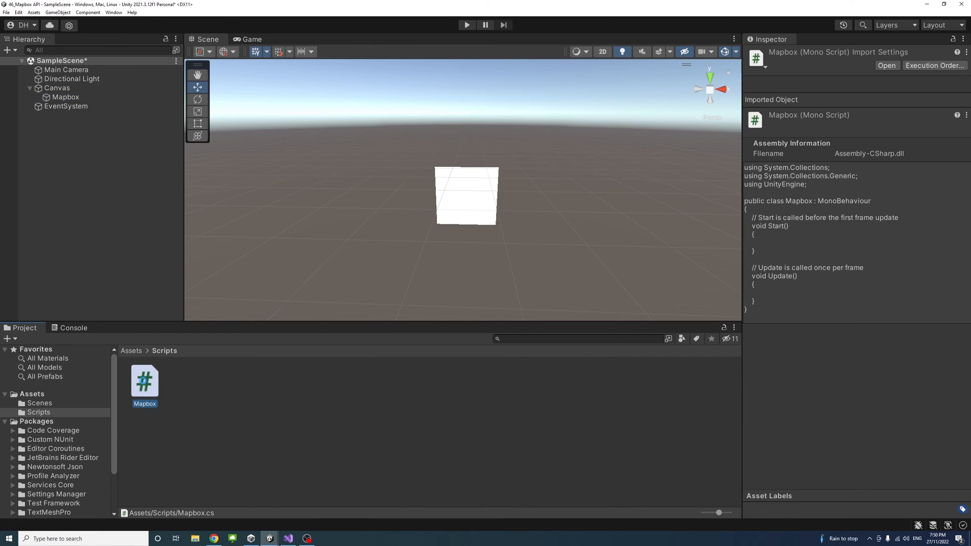
left_click(886, 65)
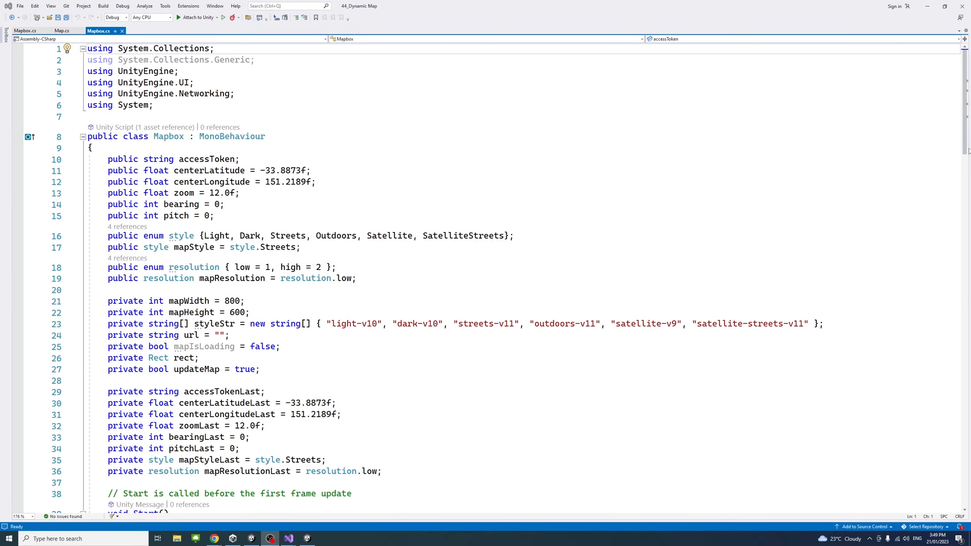
Step: Review Mapbox.cs fields, Start, Update and GetMapbox coroutine, then return to Unity
scroll("down", 3)
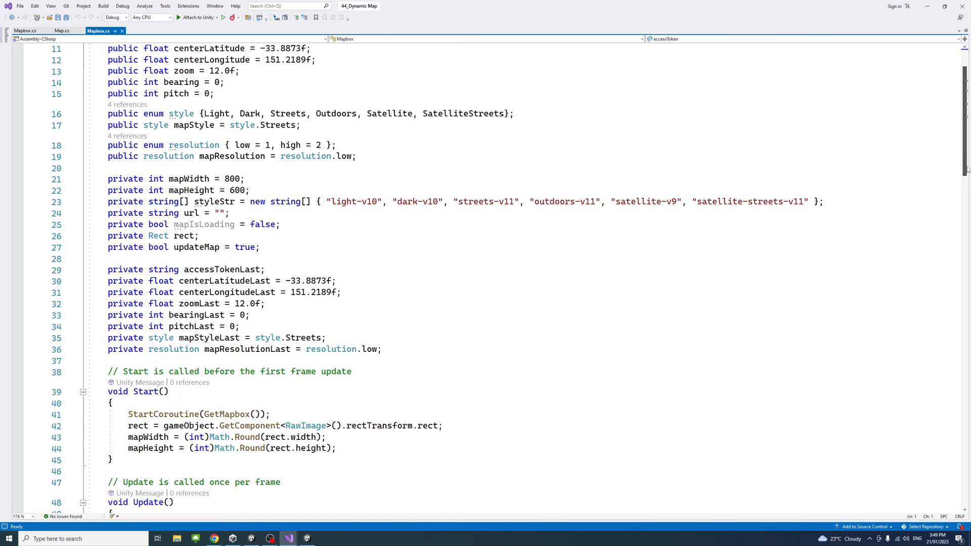
scroll("down", 3)
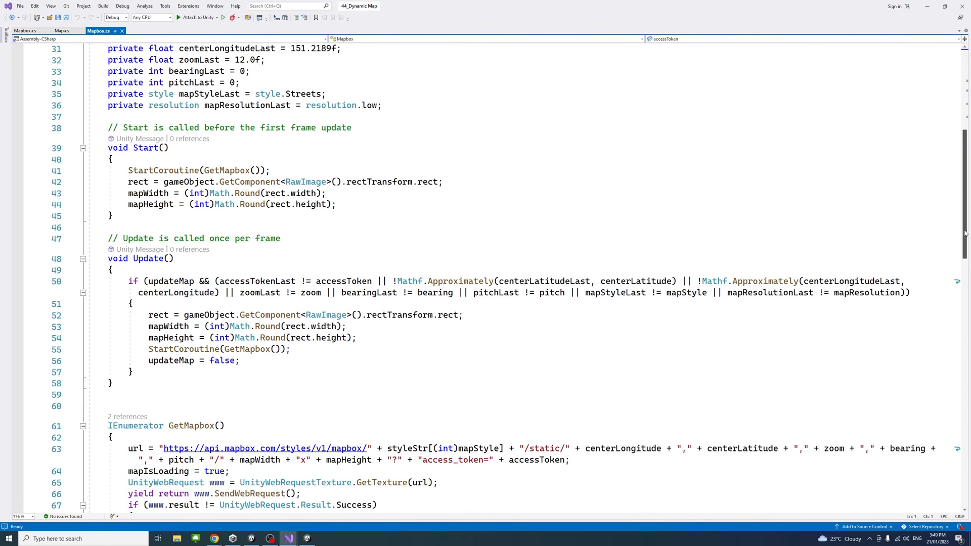
scroll("down", 3)
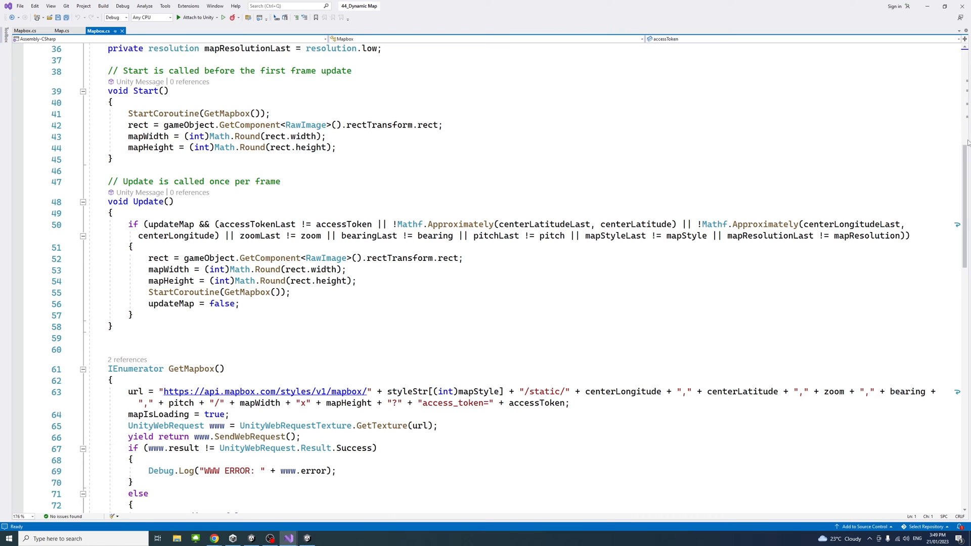
scroll("down", 3)
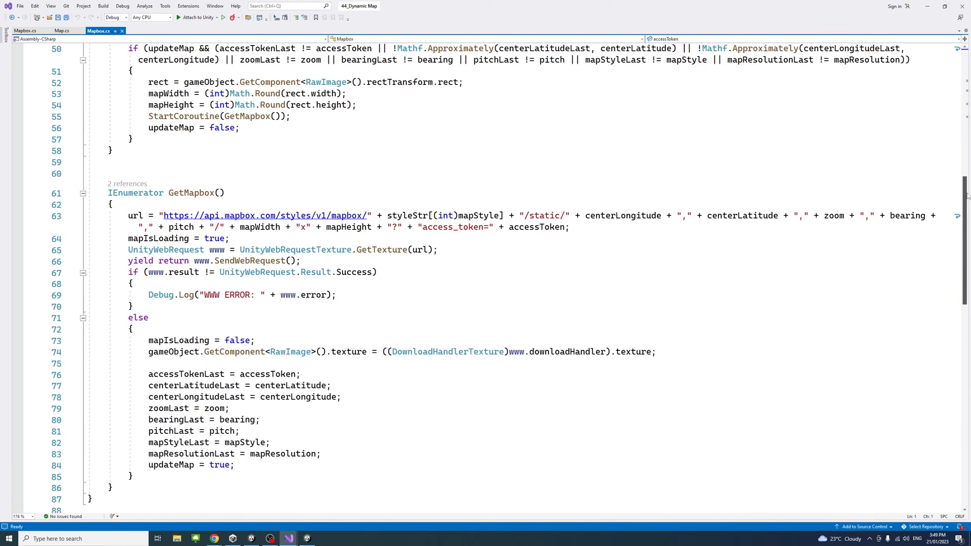
scroll("down", 3)
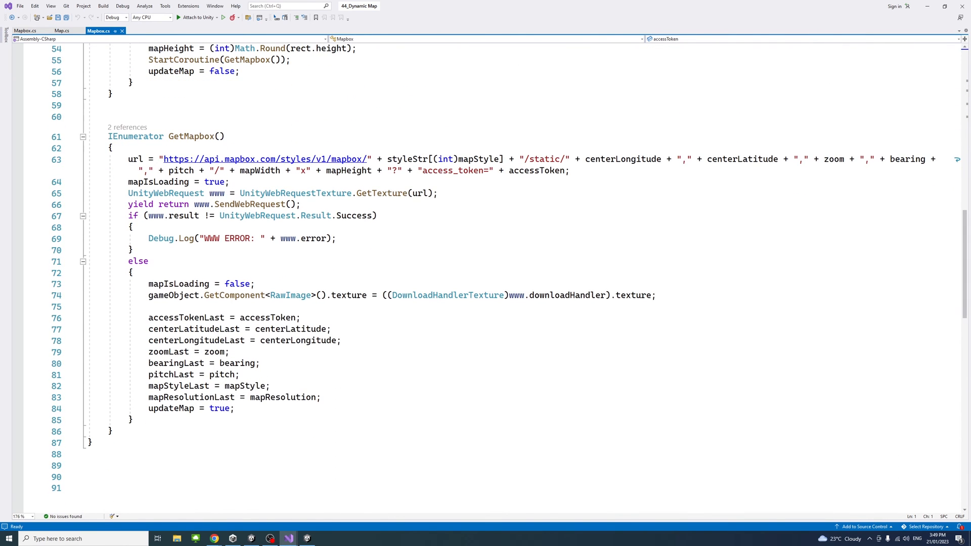
left_click(287, 539)
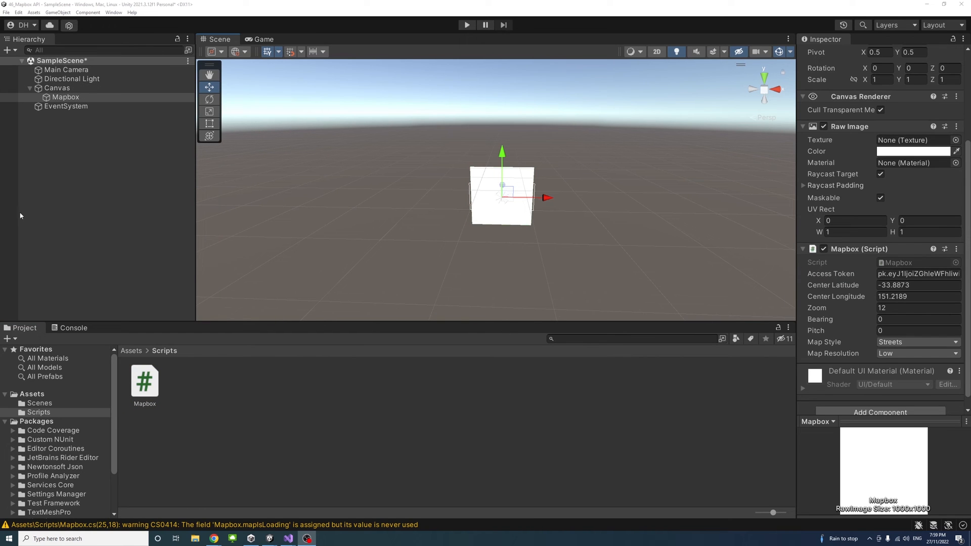
Step: Inspect the Mapbox component's token, Sydney coordinates, zoom 12, Streets and Low resolution fields
left_click(66, 98)
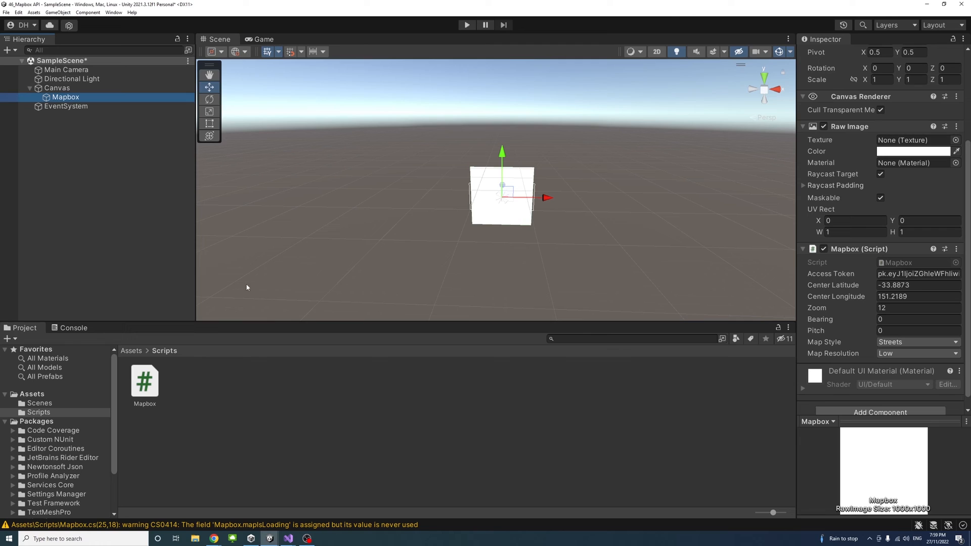
scroll("down", 3)
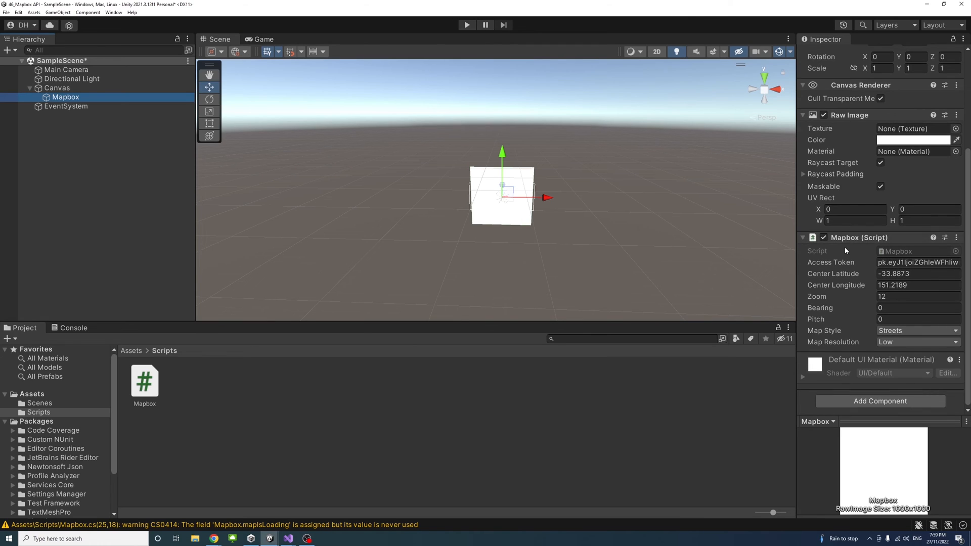
mouse_move(833, 265)
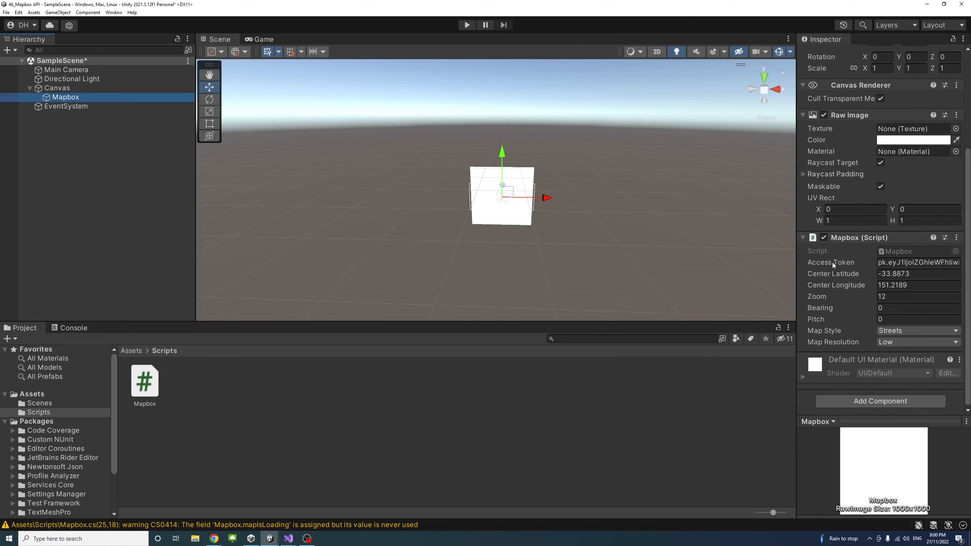
mouse_move(847, 268)
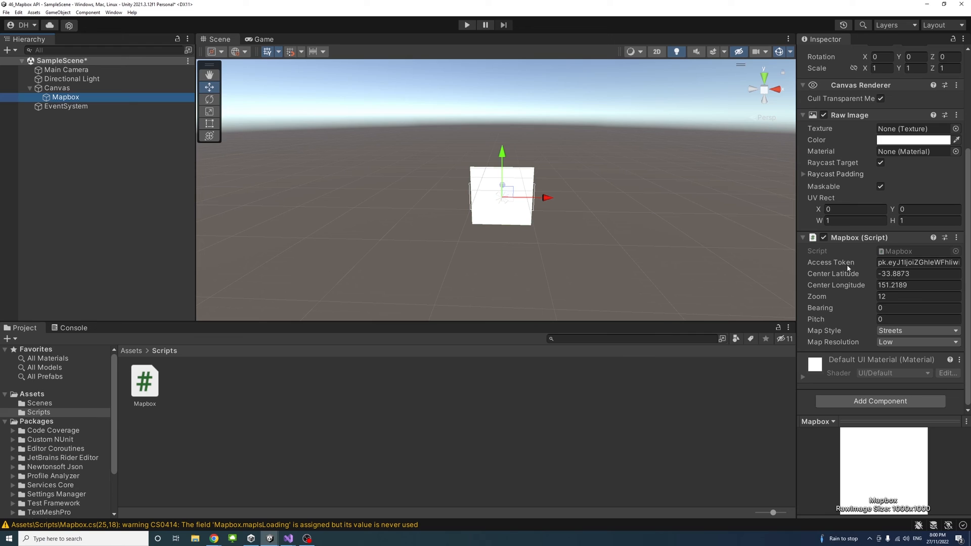
mouse_move(861, 267)
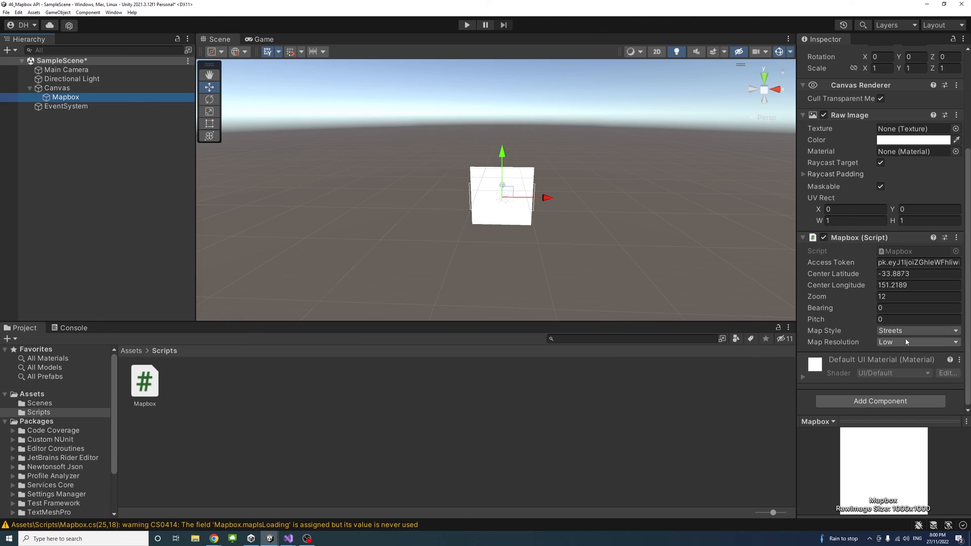
left_click(919, 273)
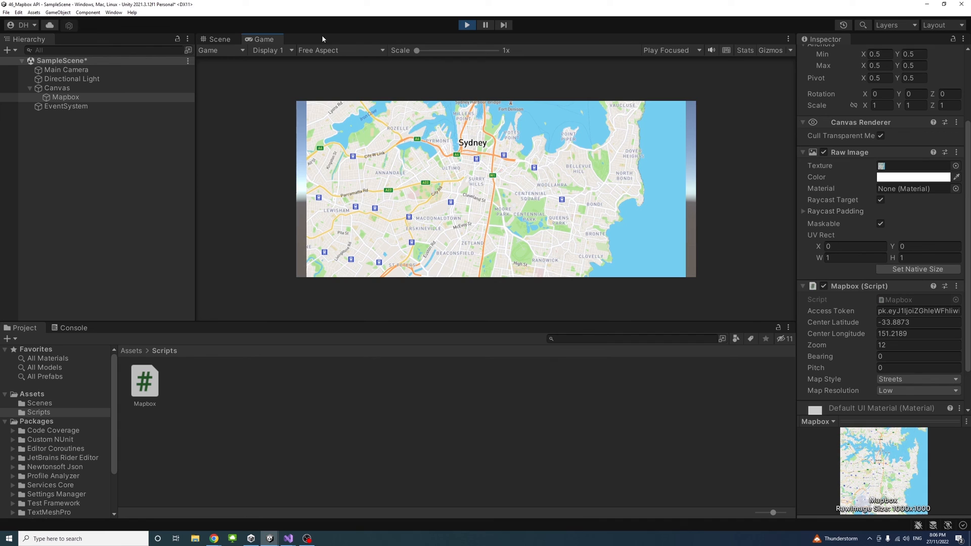
Step: Preview the Game view at Full HD (1920x1080) and set Zoom to 16
left_click(340, 50)
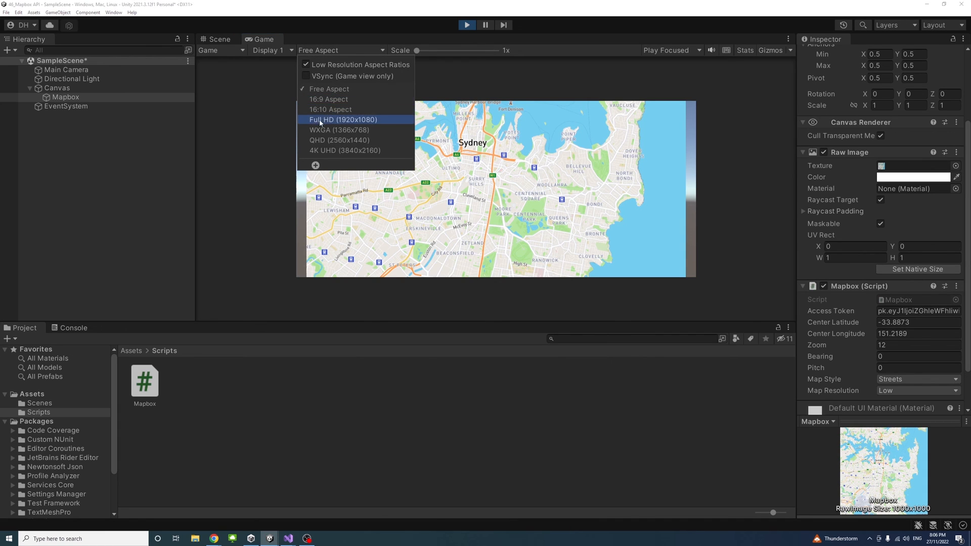
left_click(343, 120)
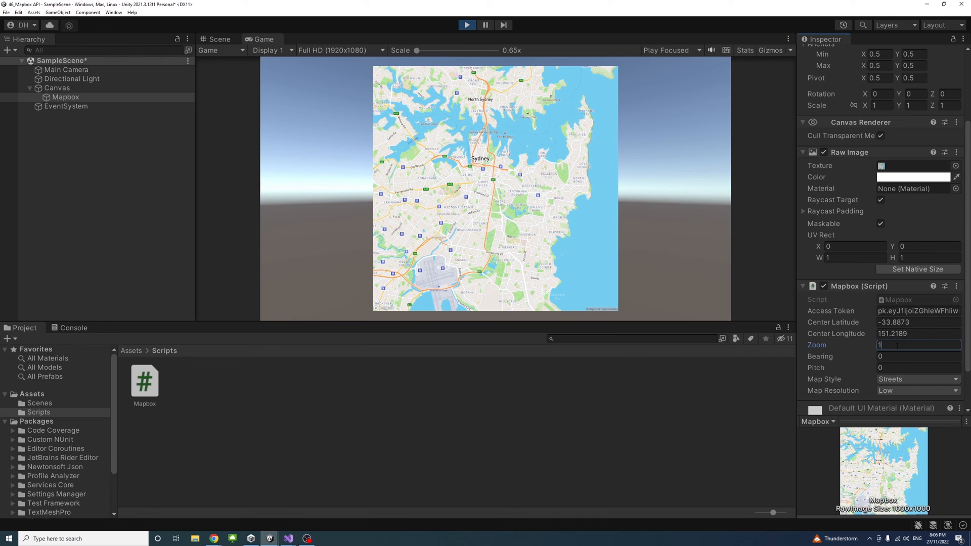
type("16")
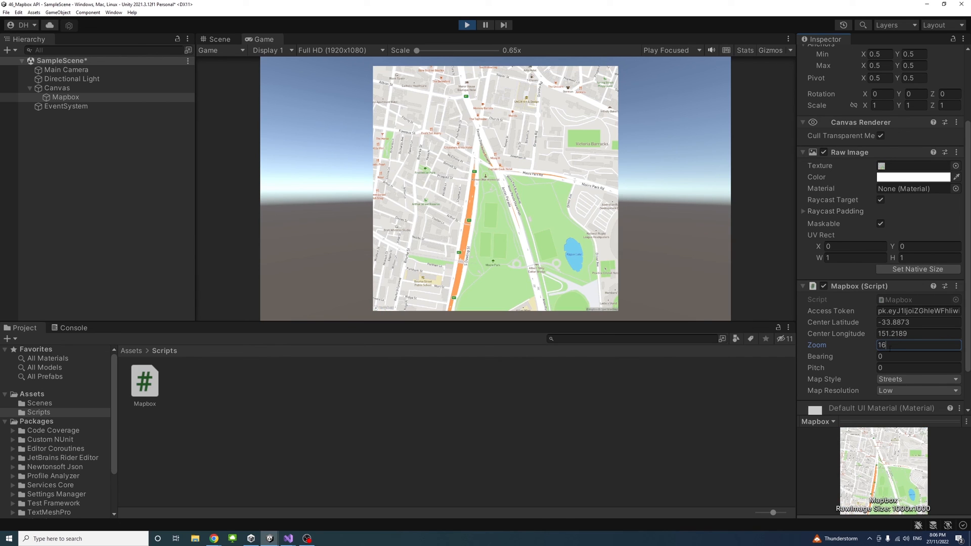
mouse_move(340, 233)
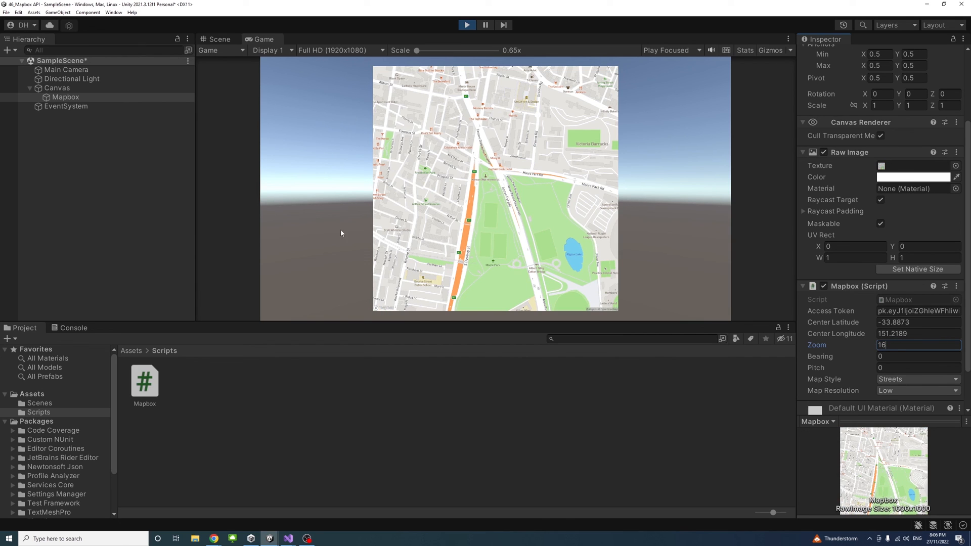
Step: Try the Satellite and Satellite Streets map styles, then subscribe to the YouTube channel
left_click(916, 379)
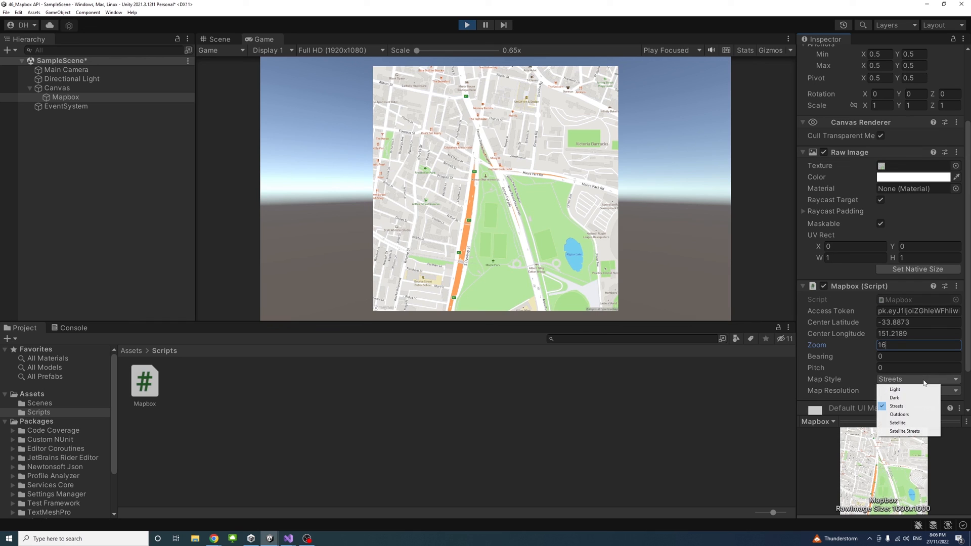
mouse_move(898, 423)
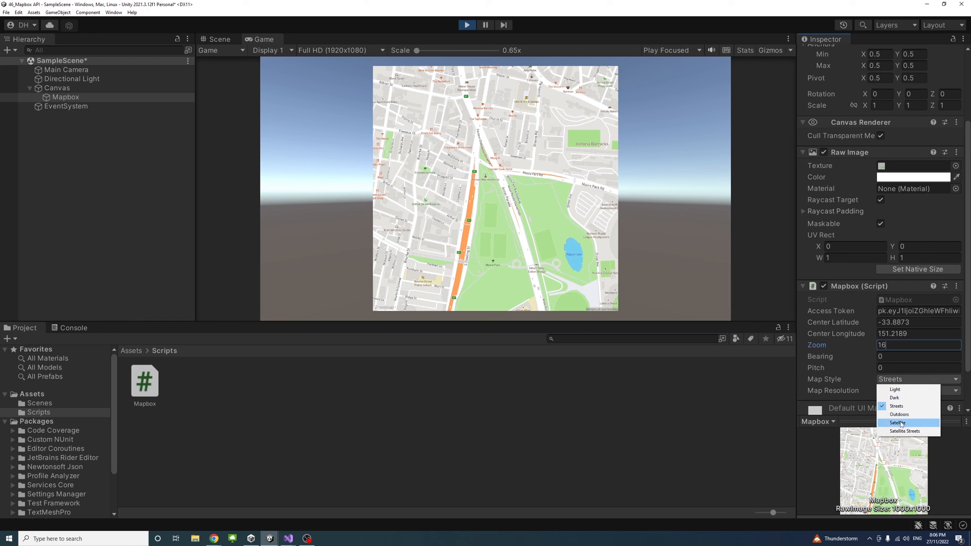
left_click(899, 423)
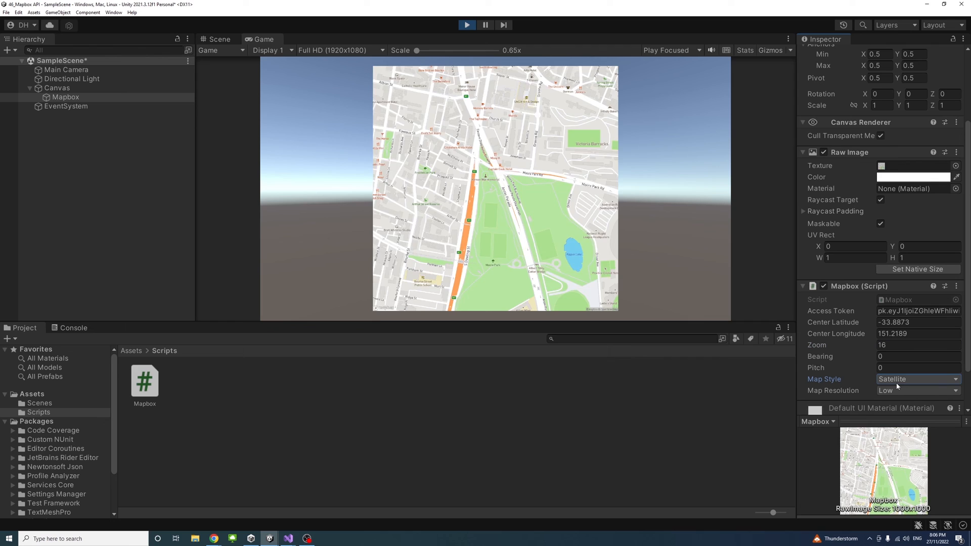
left_click(917, 378)
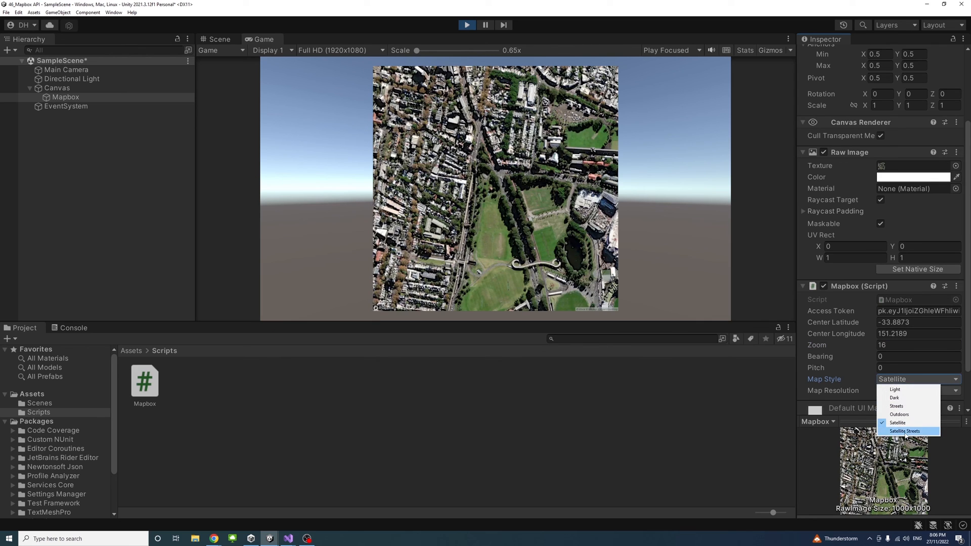
left_click(905, 431)
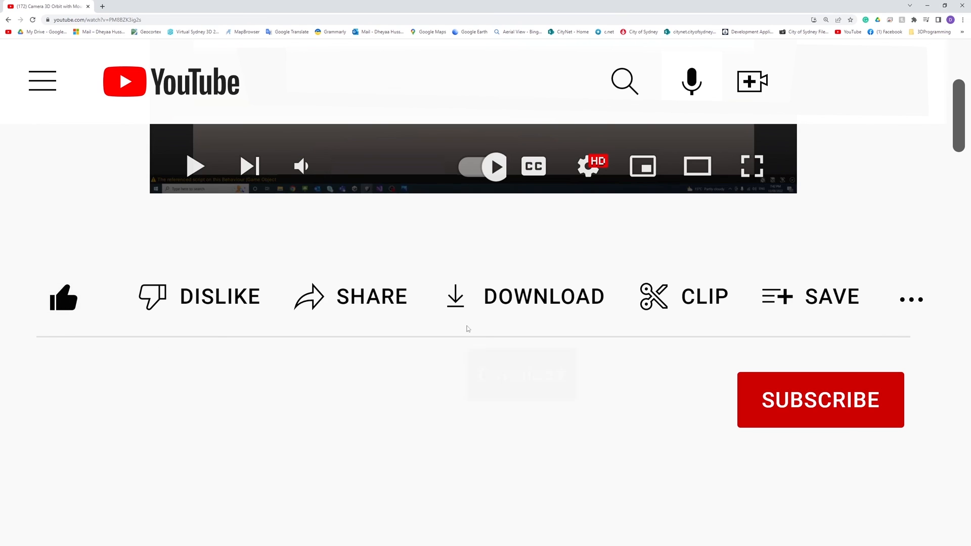
left_click(820, 400)
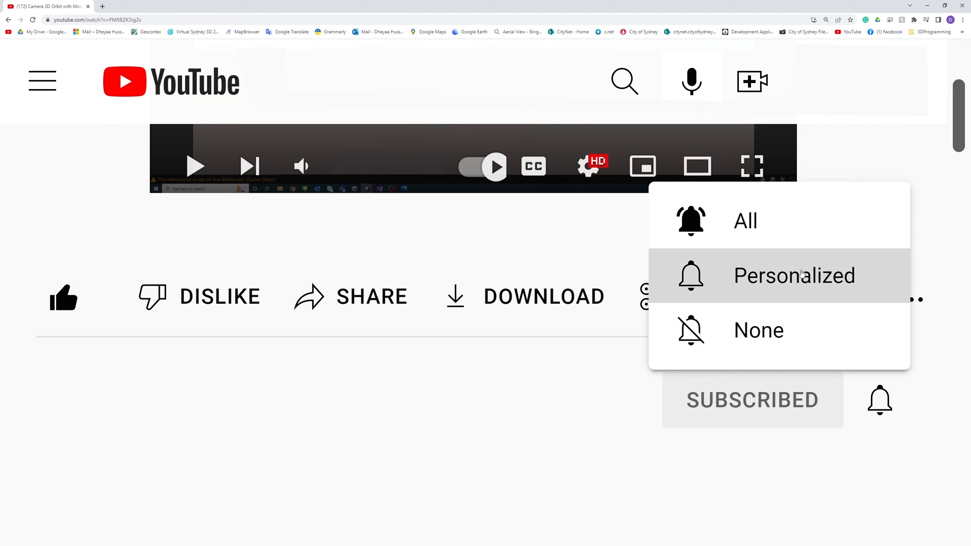